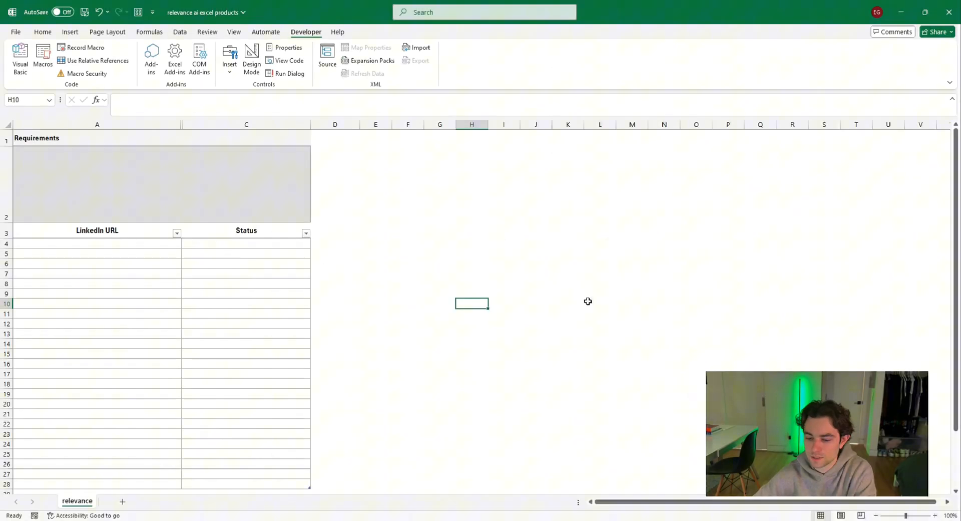
mouse_move(222, 202)
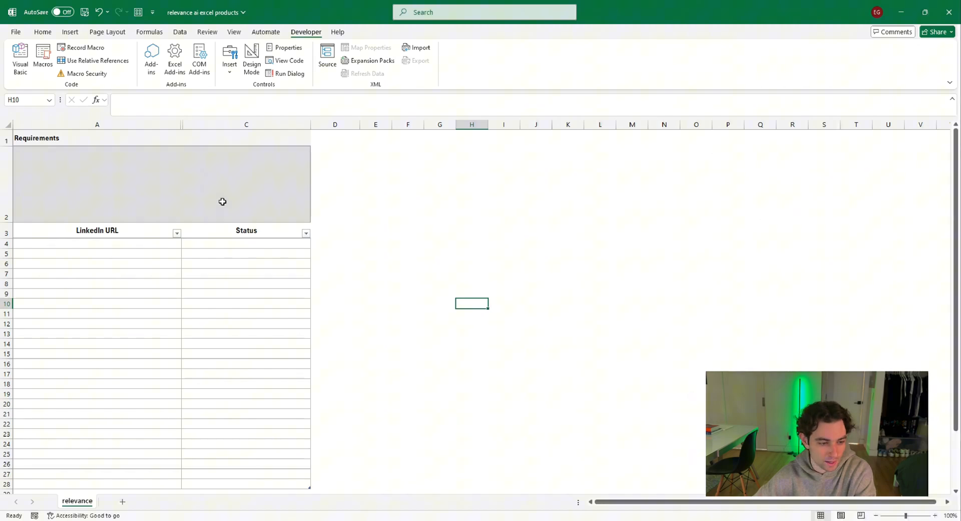
mouse_move(478, 238)
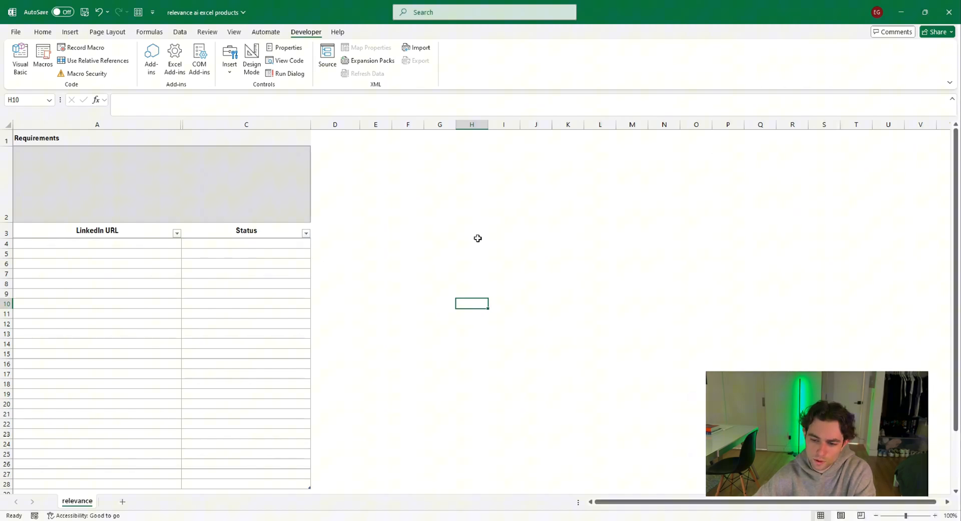
Enter 'Needs a college degree, and must reside in california' as the requirement in A2.
click(246, 245)
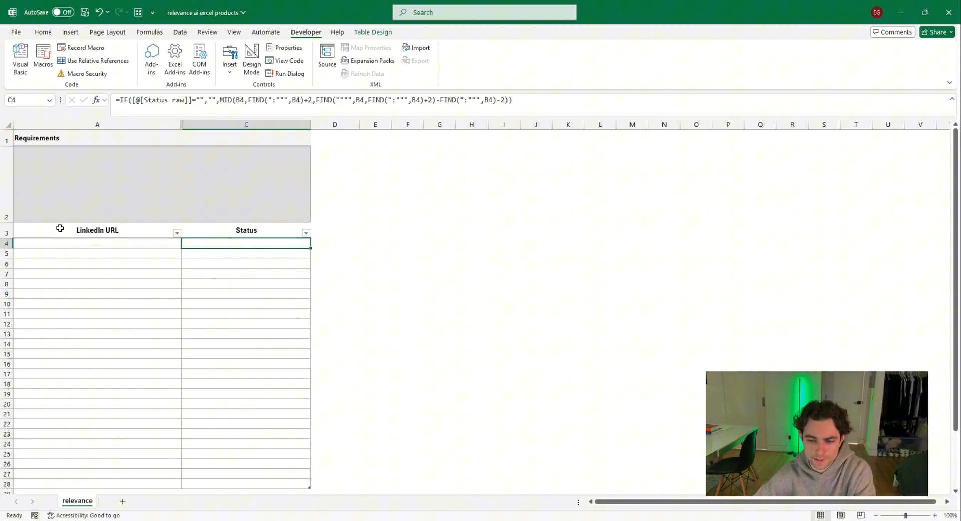
click(97, 184)
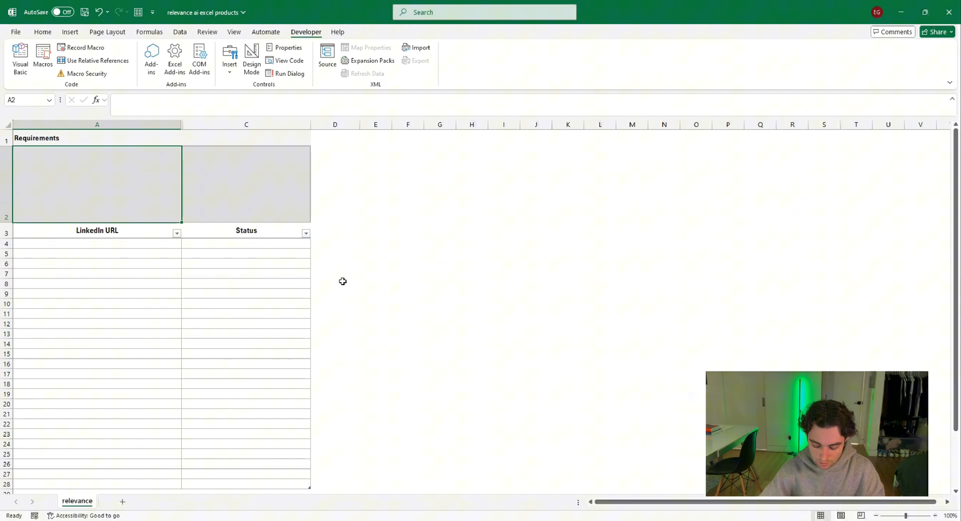
text(Needs a college degree)
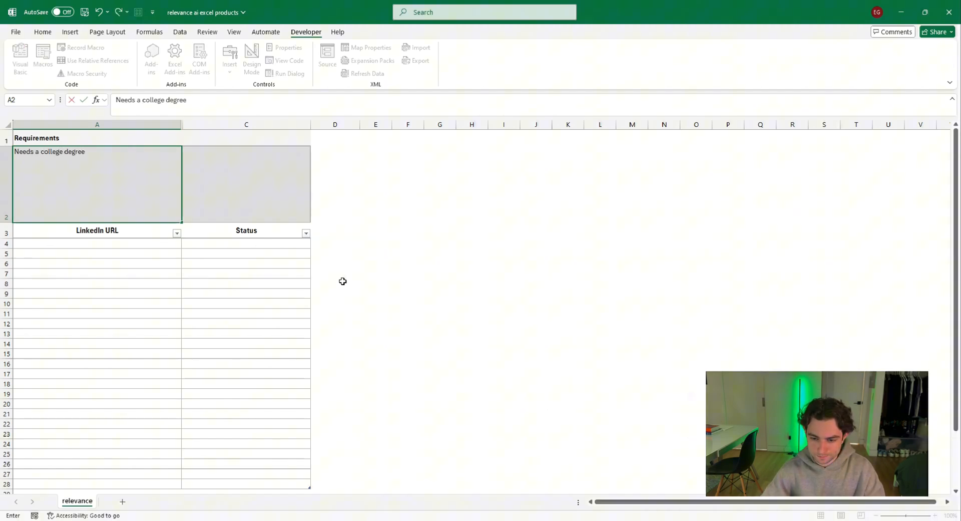
text(, and m)
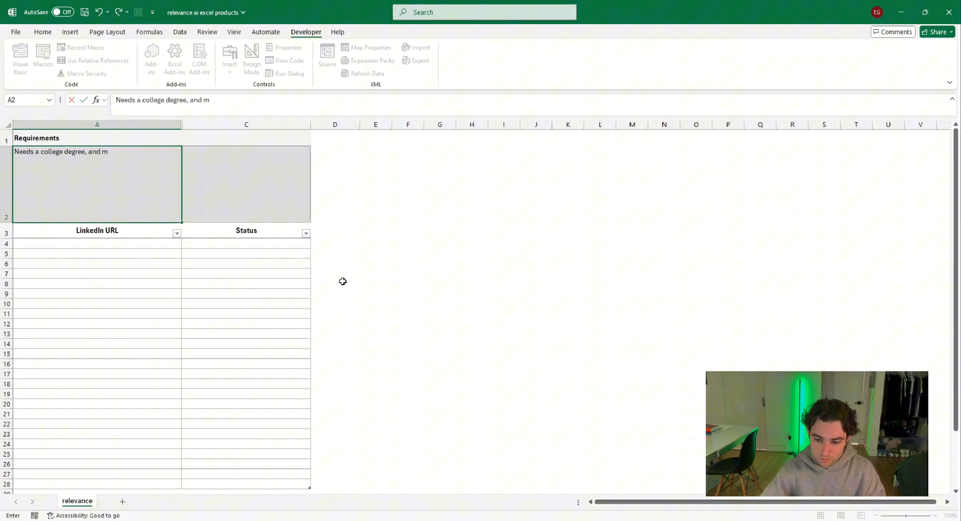
text(ust reside)
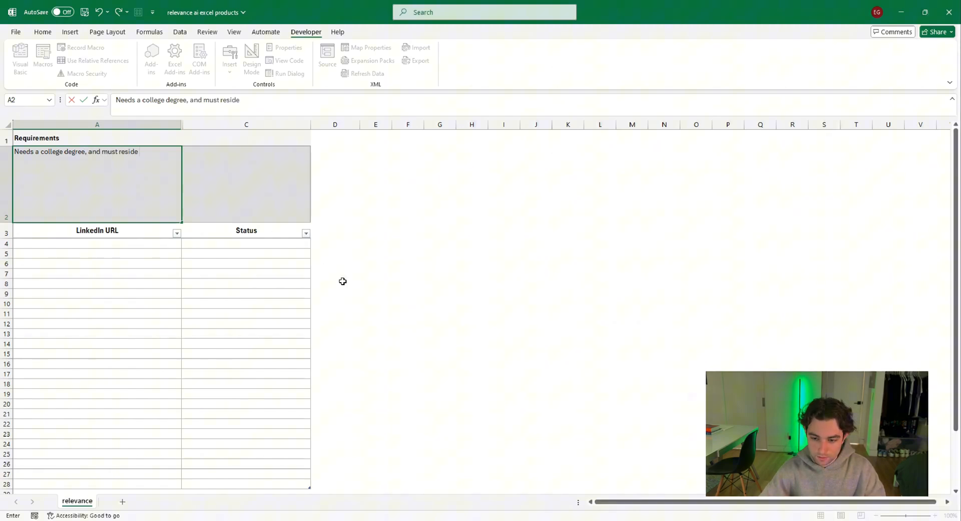
text(in california)
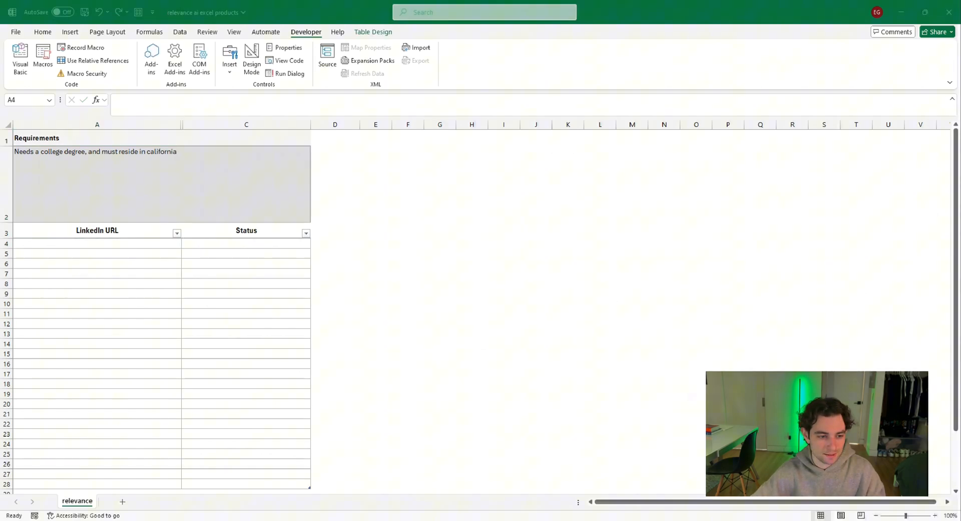
mouse_move(96, 279)
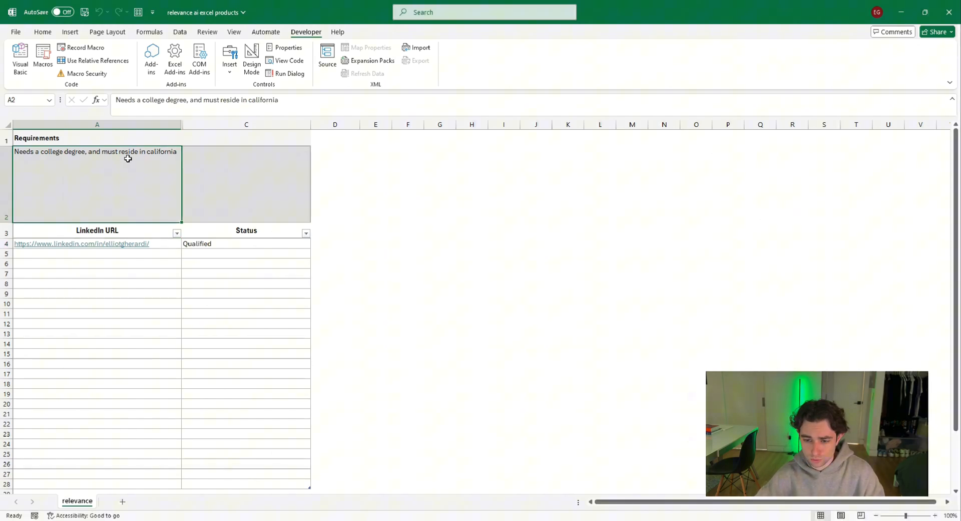
Replace the requirement with 'Must attend stanford and have 3 years of experience' and reselect the URL cell.
text(Must attend stanf)
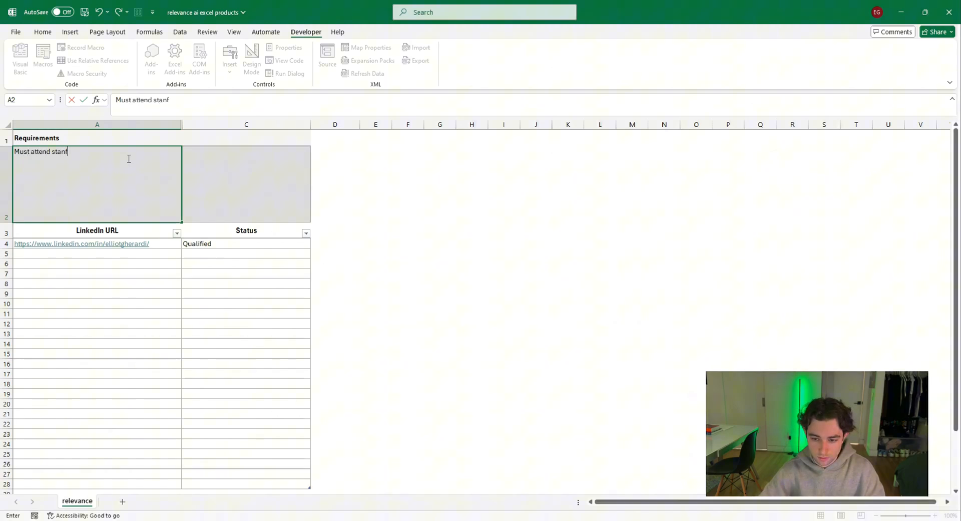
text(ord and have)
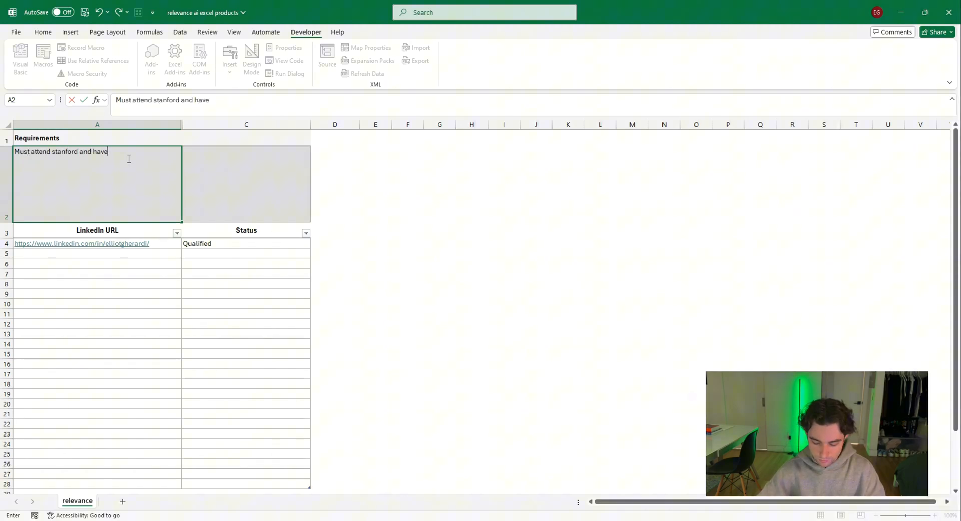
text(3)
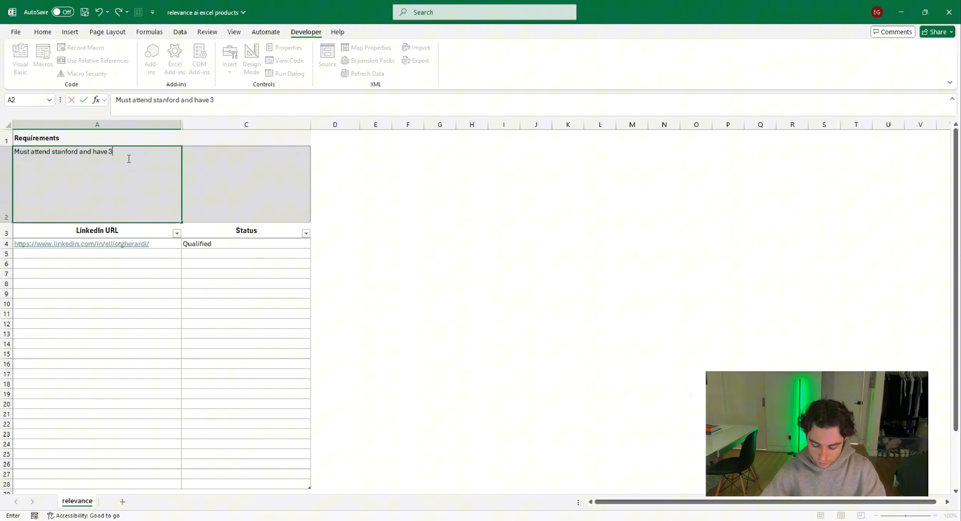
text(years of experience)
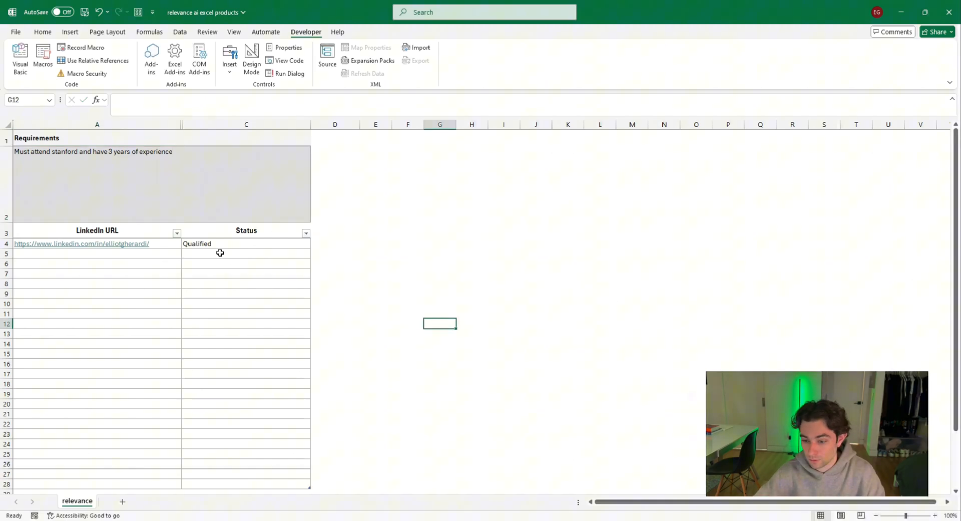
click(97, 243)
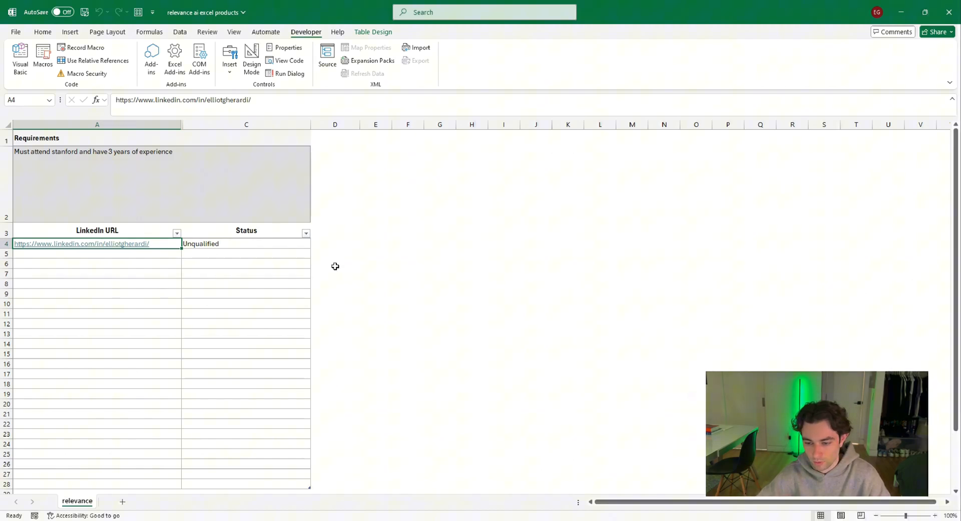
mouse_move(111, 193)
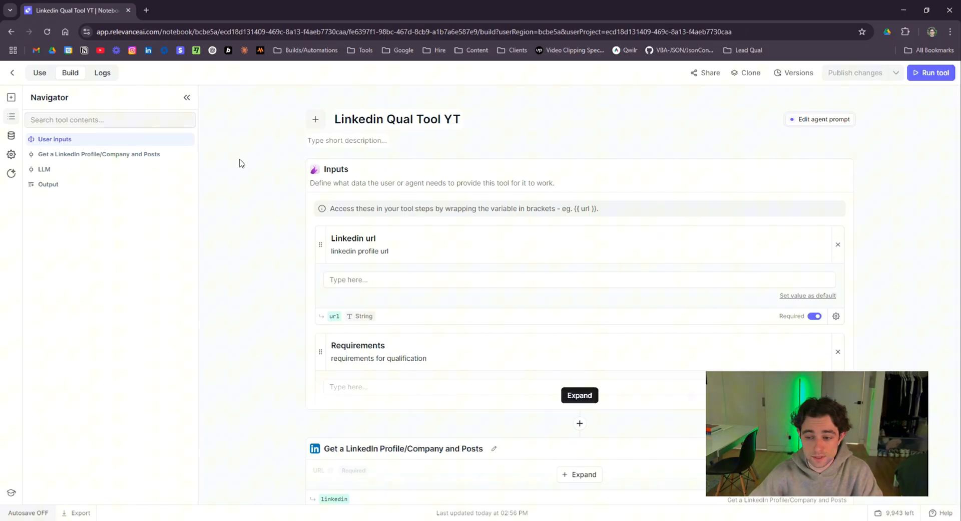
mouse_move(238, 191)
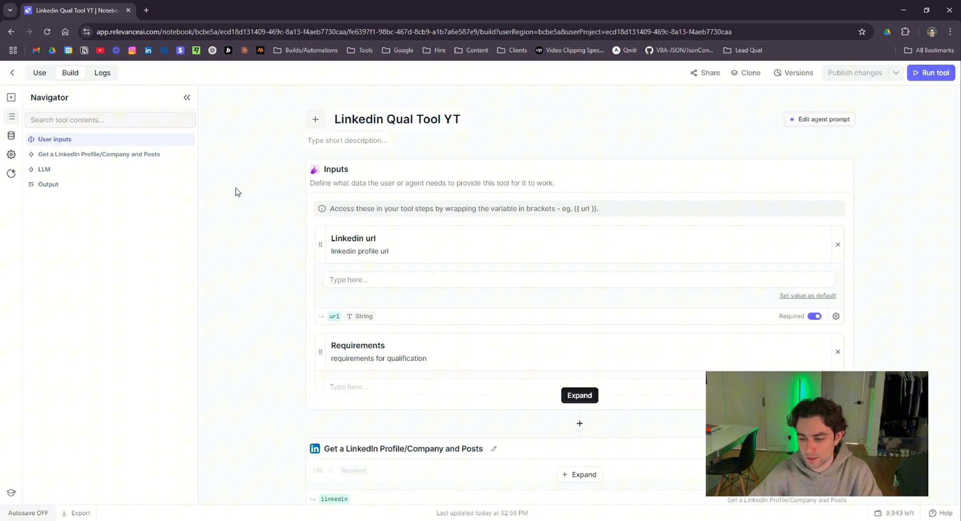
mouse_move(409, 165)
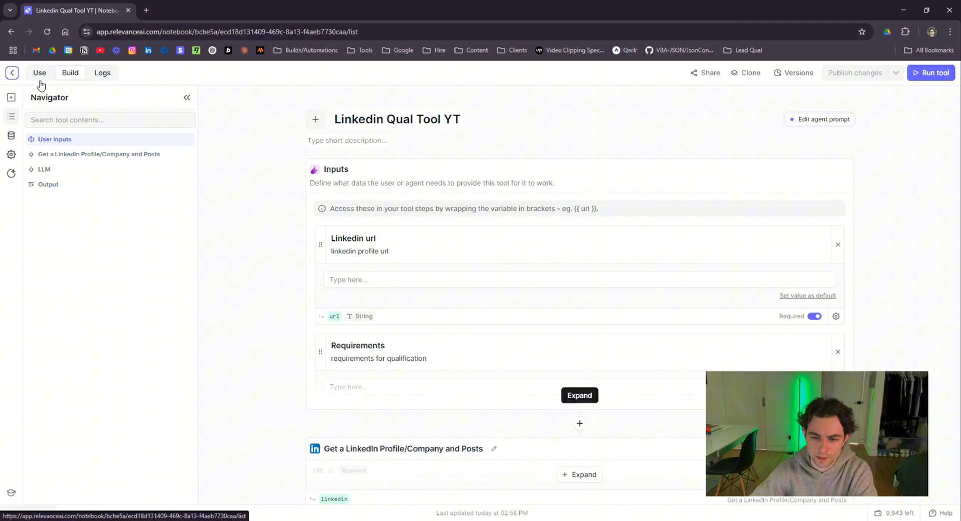
click(11, 72)
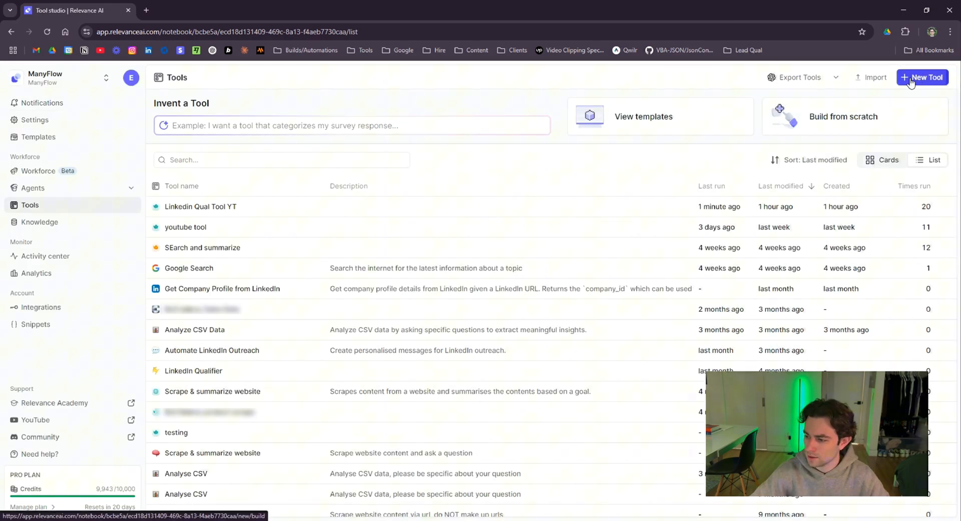
click(922, 77)
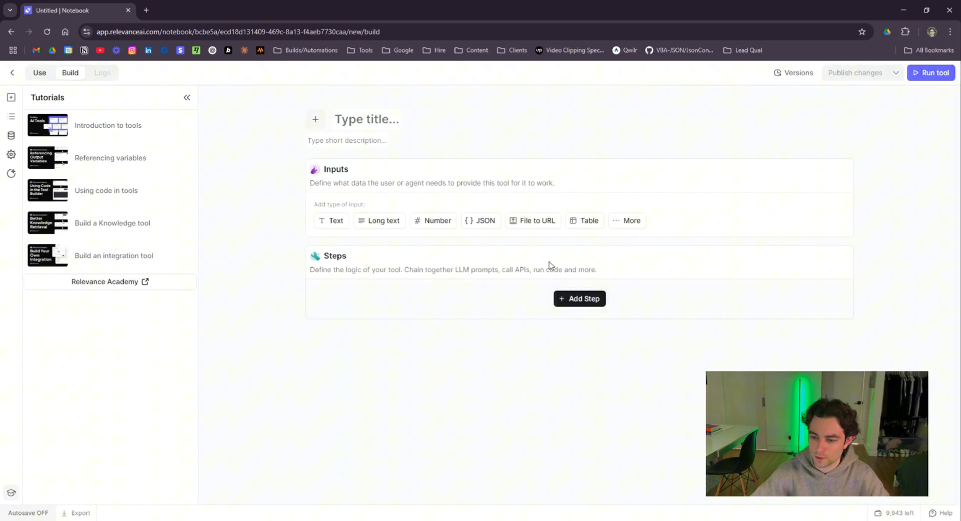
click(580, 298)
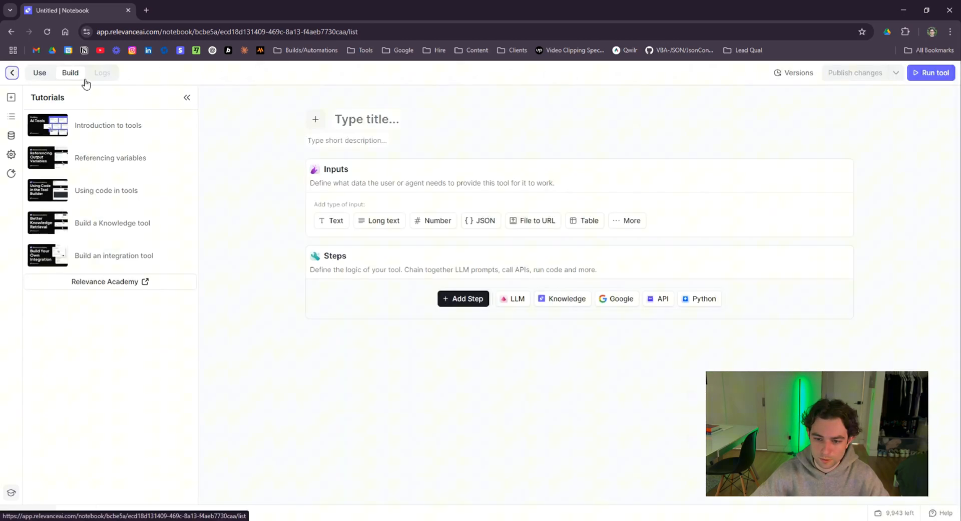
click(11, 73)
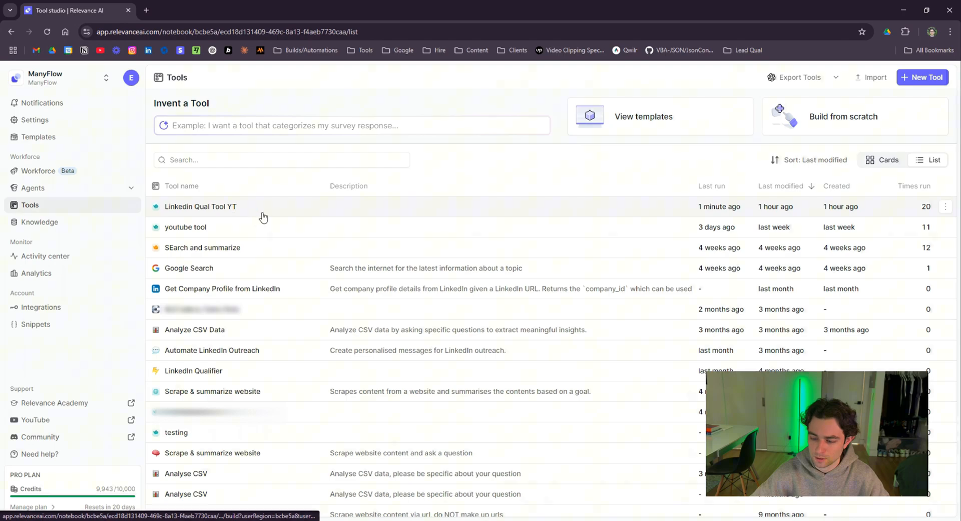
click(200, 206)
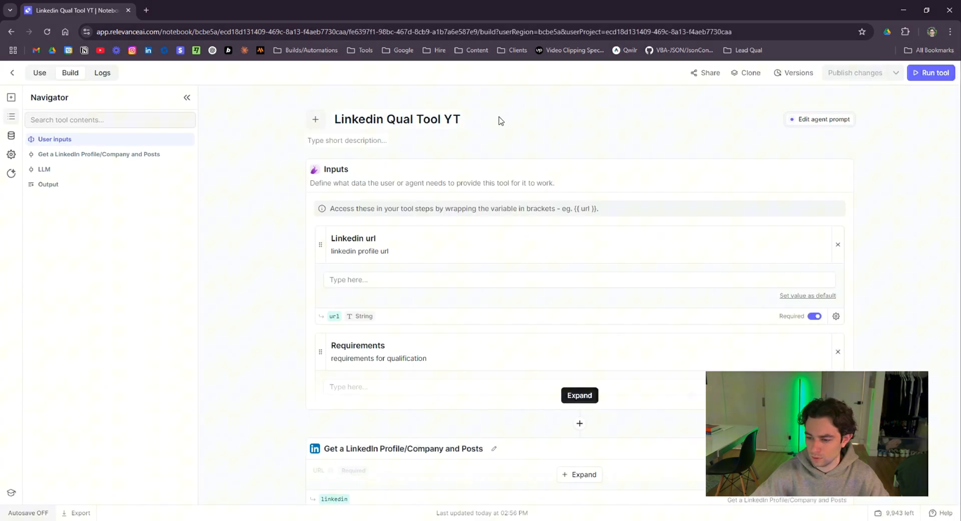
Enter a test LinkedIn profile URL in the tool's url input.
scroll(down, 3)
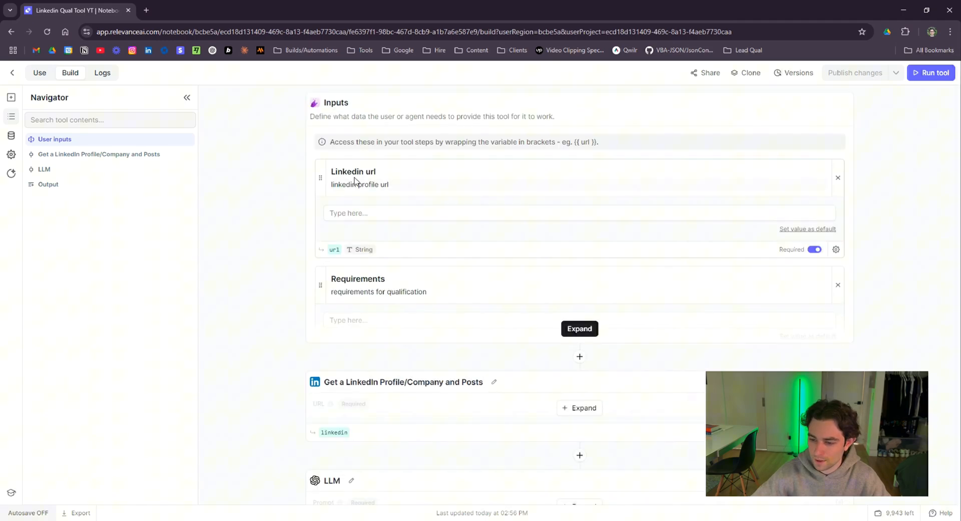
mouse_move(354, 253)
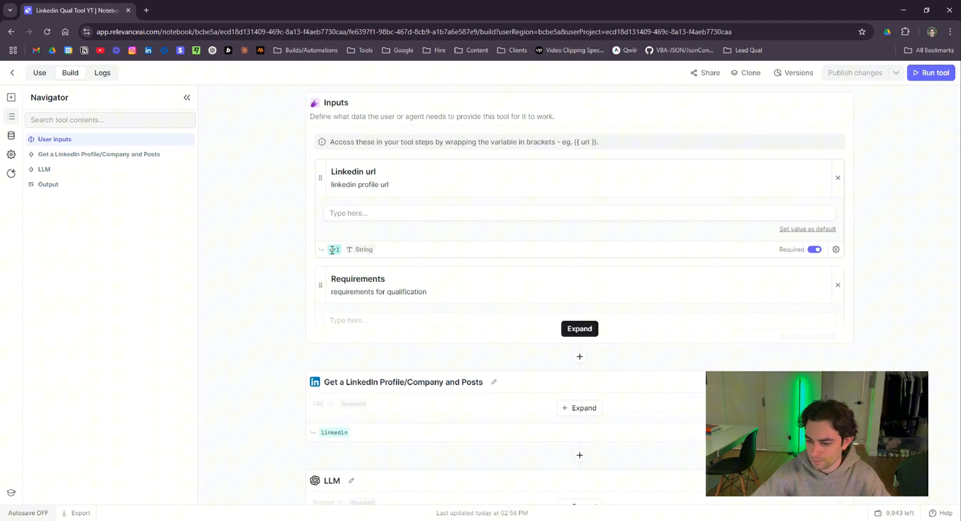
click(334, 249)
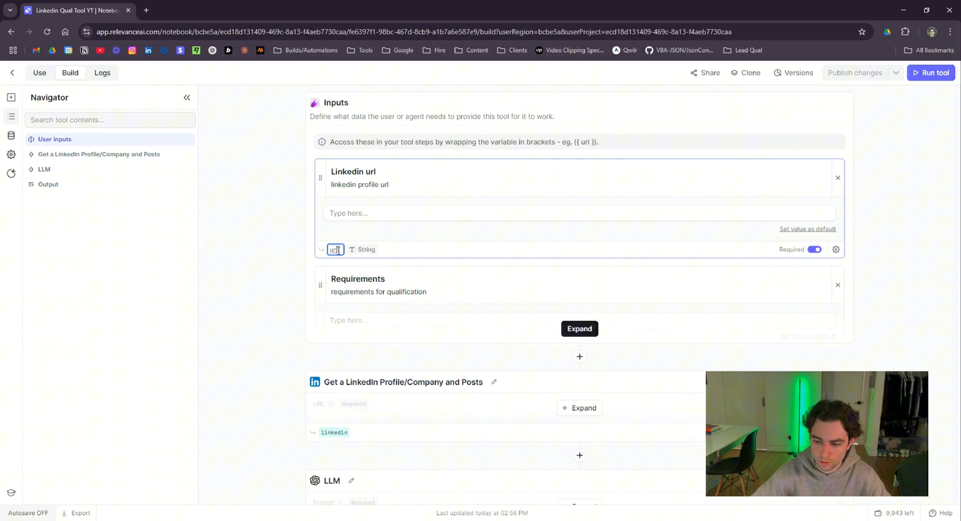
click(578, 207)
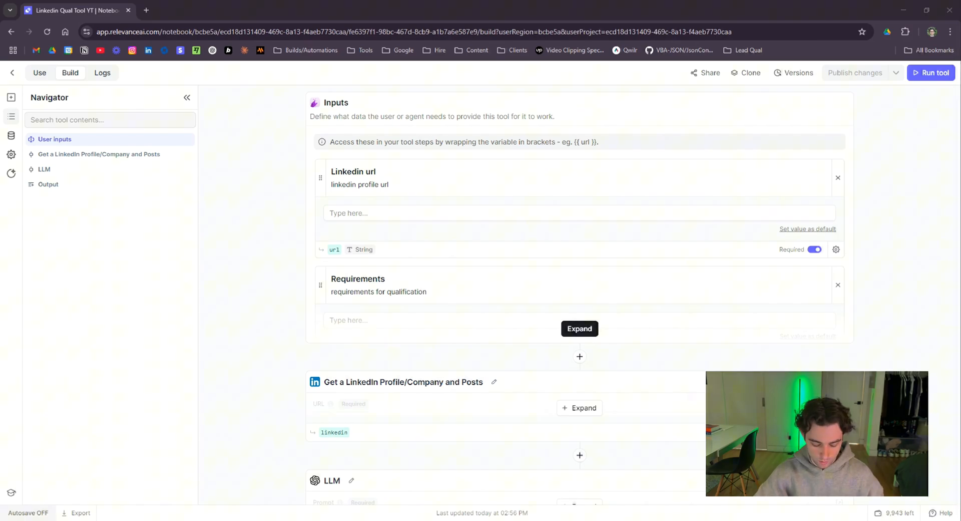
click(398, 212)
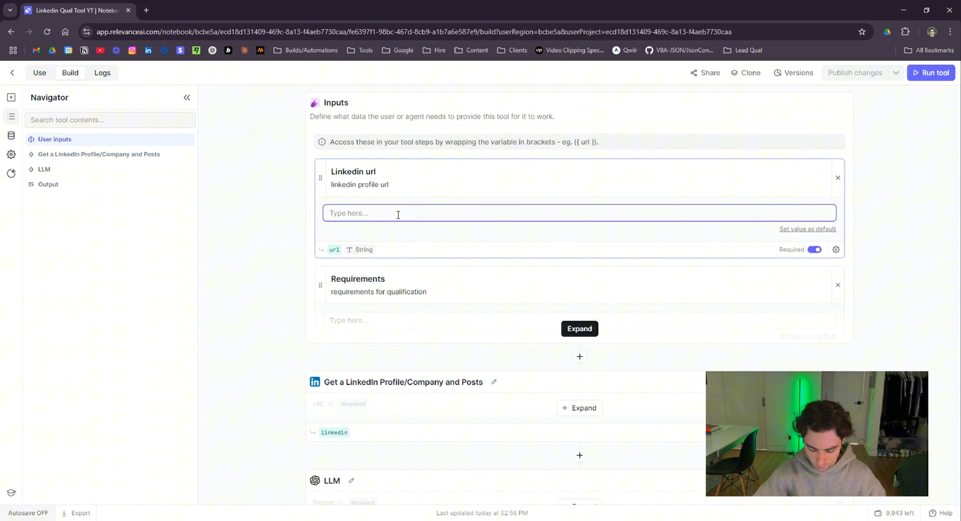
Fill the Requirements input with 'Needs to attend Harvard'.
scroll(down, 3)
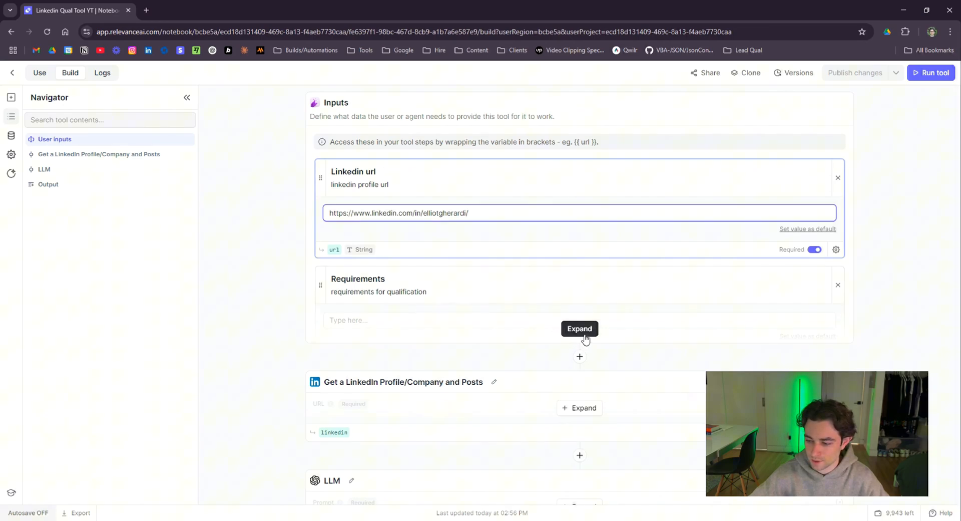
scroll(down, 3)
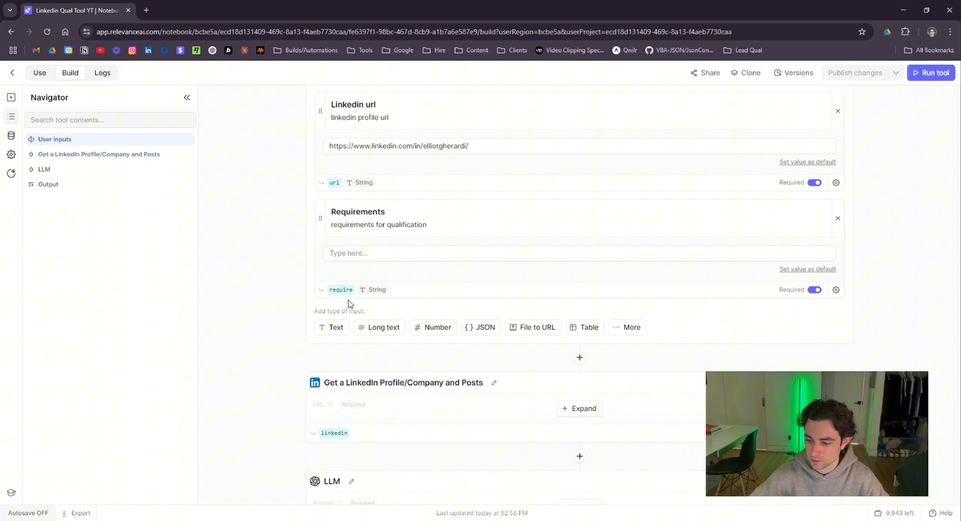
click(331, 327)
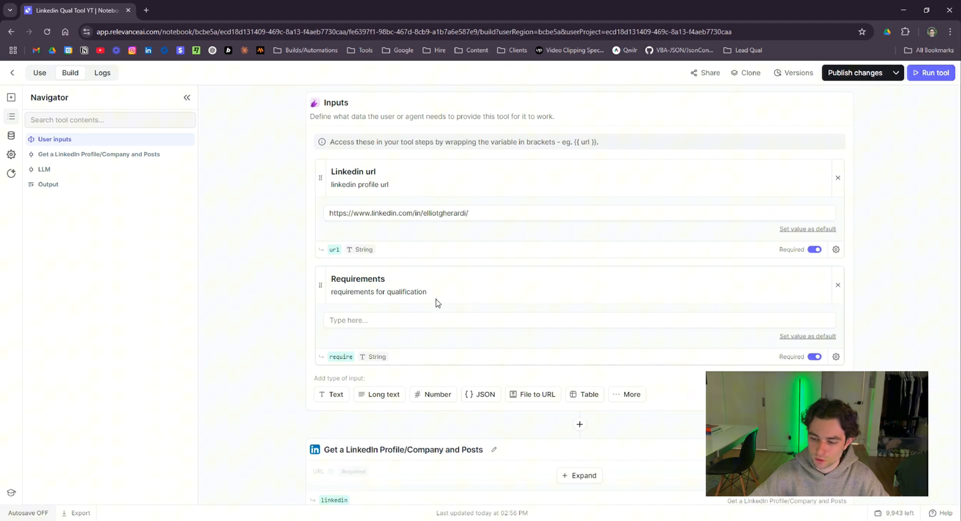
click(362, 320)
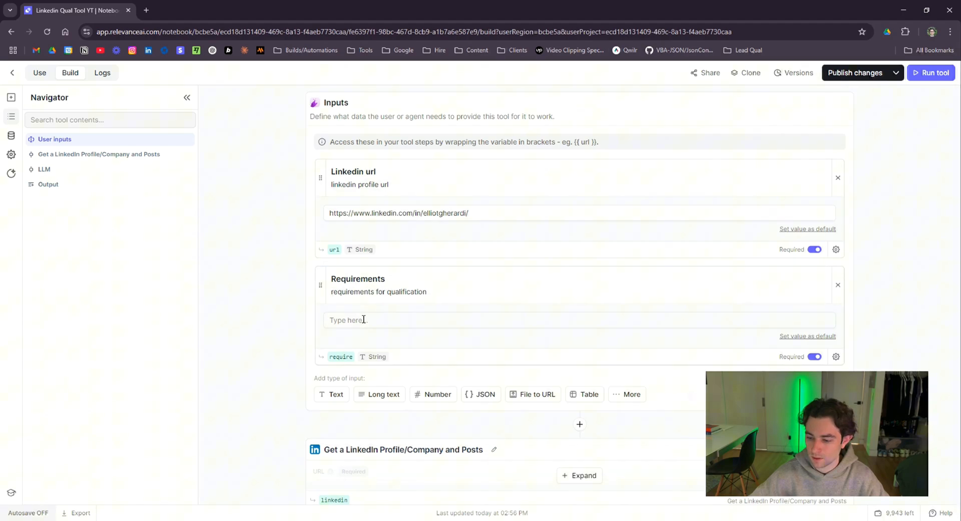
text(Needs to attend)
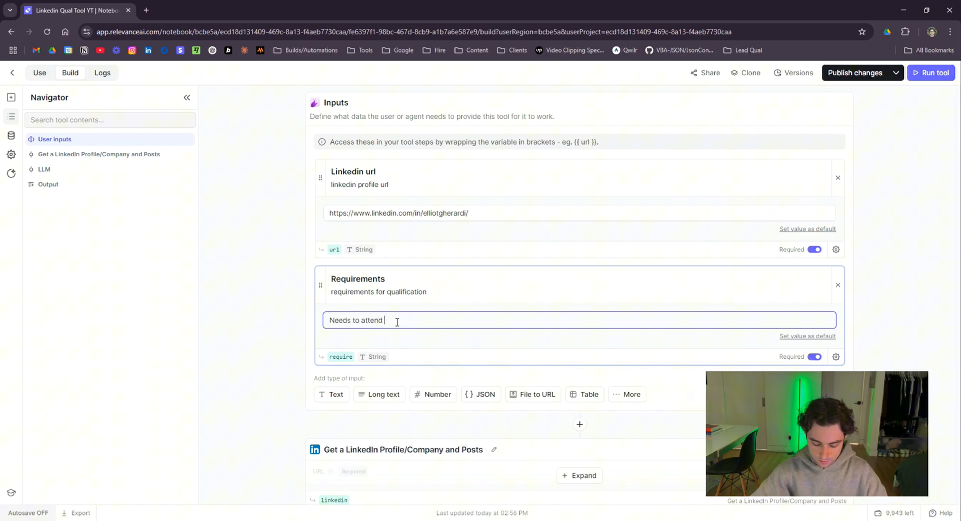
text(Harvard)
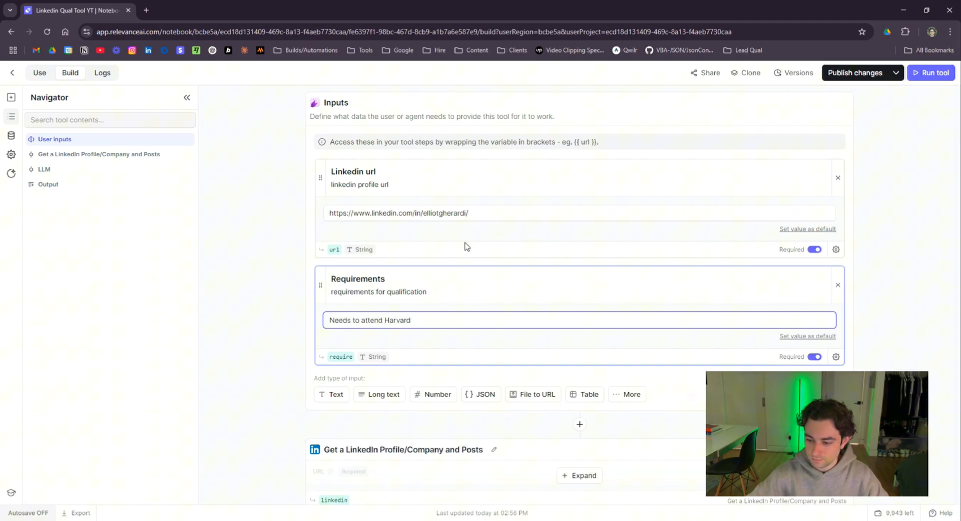
scroll(down, 3)
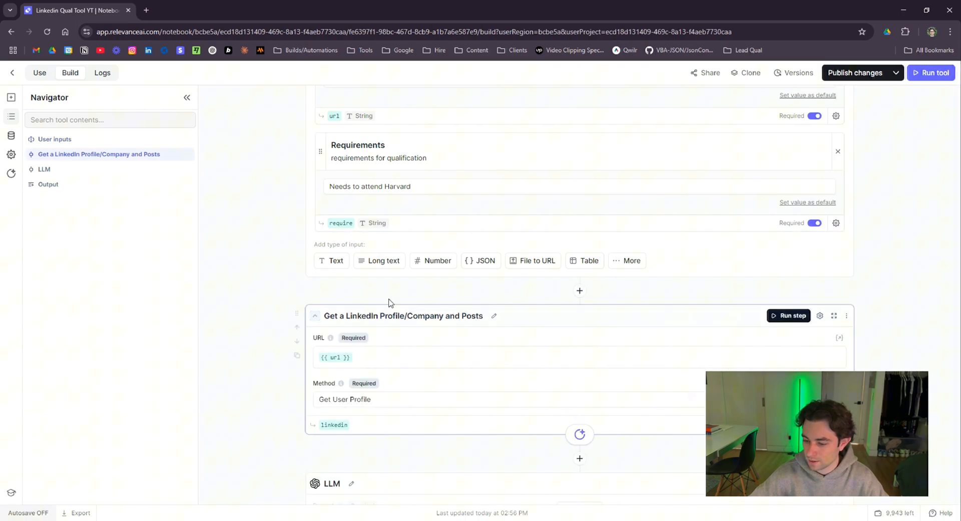
scroll(down, 3)
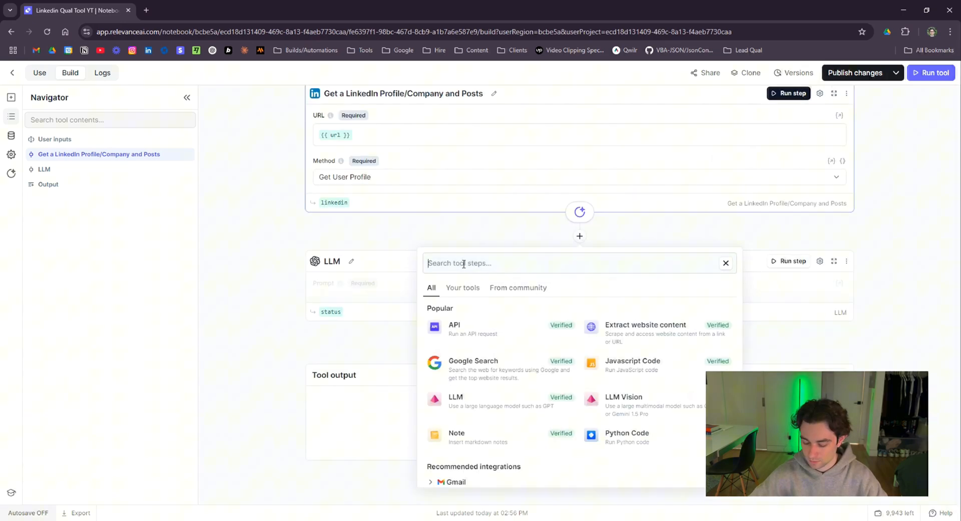
text(linkedin.com/in/elliotgherardi/)
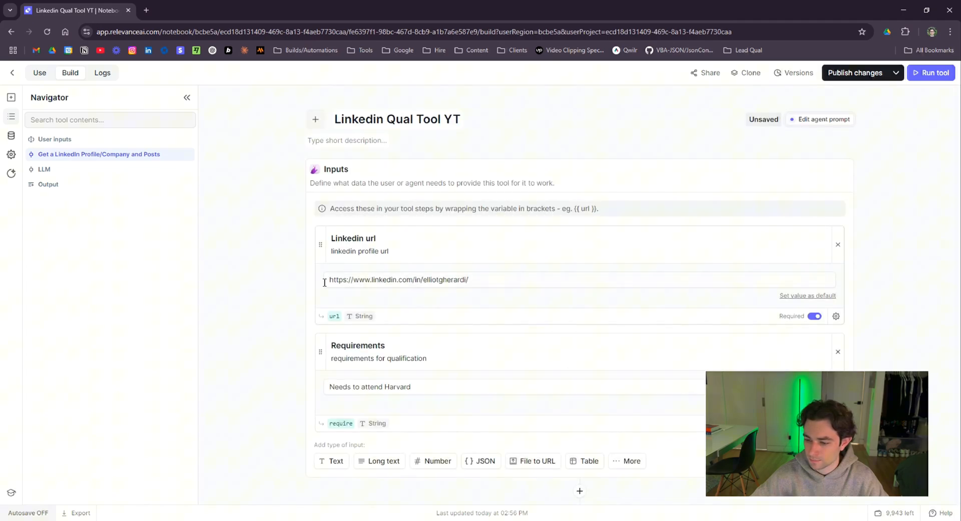
scroll(down, 3)
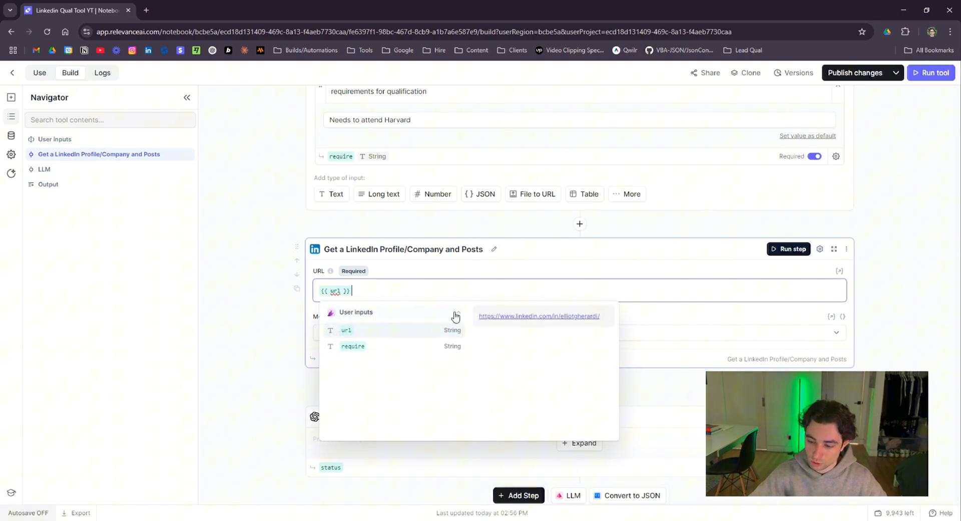
text({{)
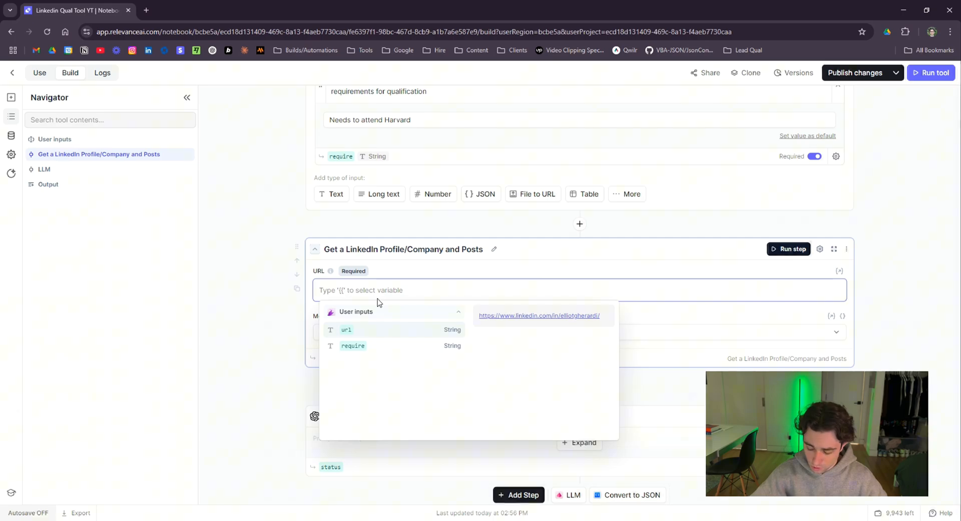
text({{)
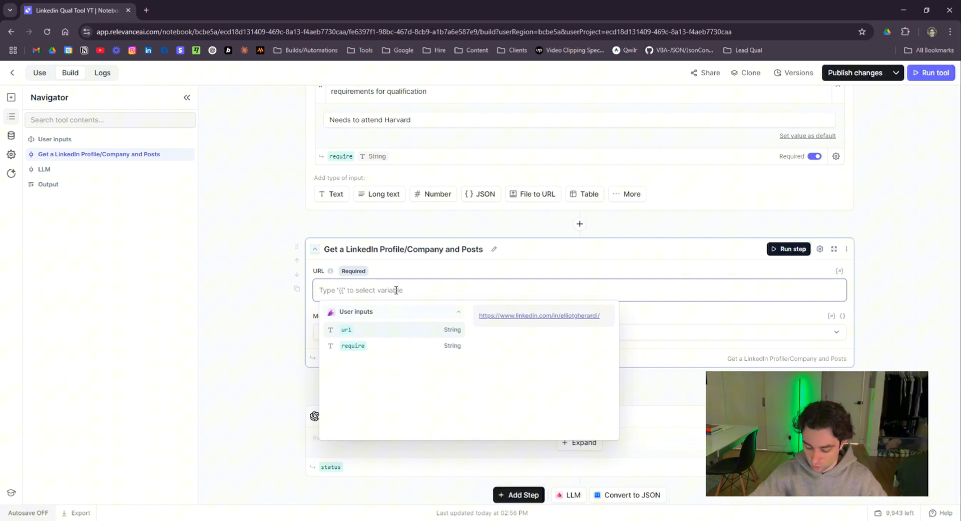
text({{)
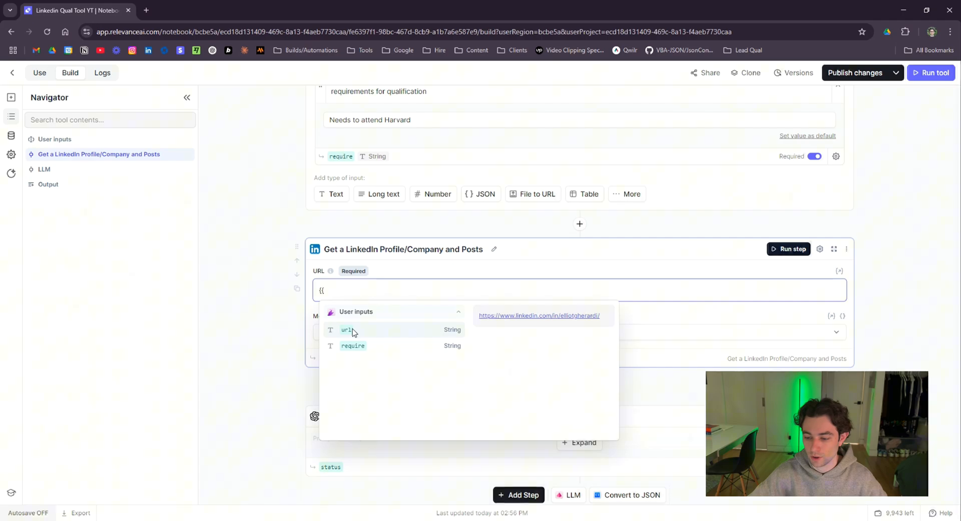
click(346, 329)
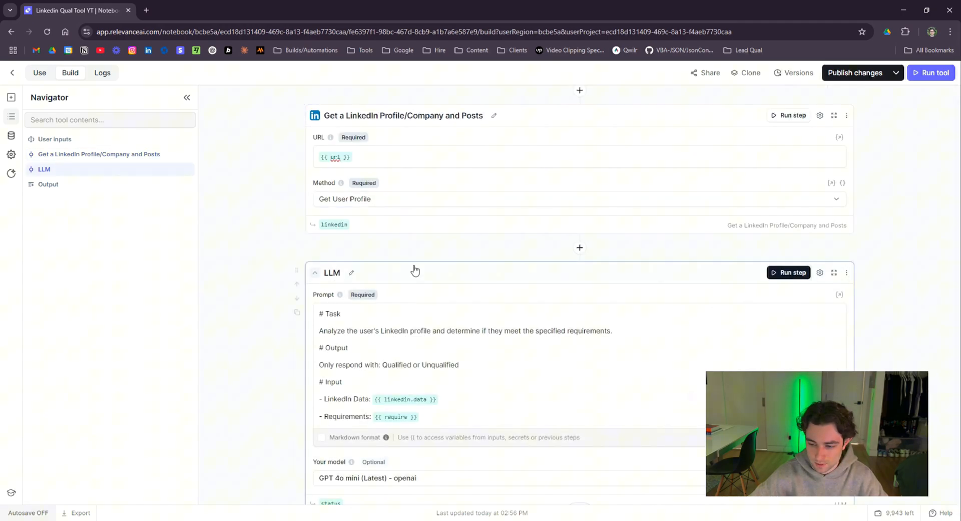
scroll(down, 3)
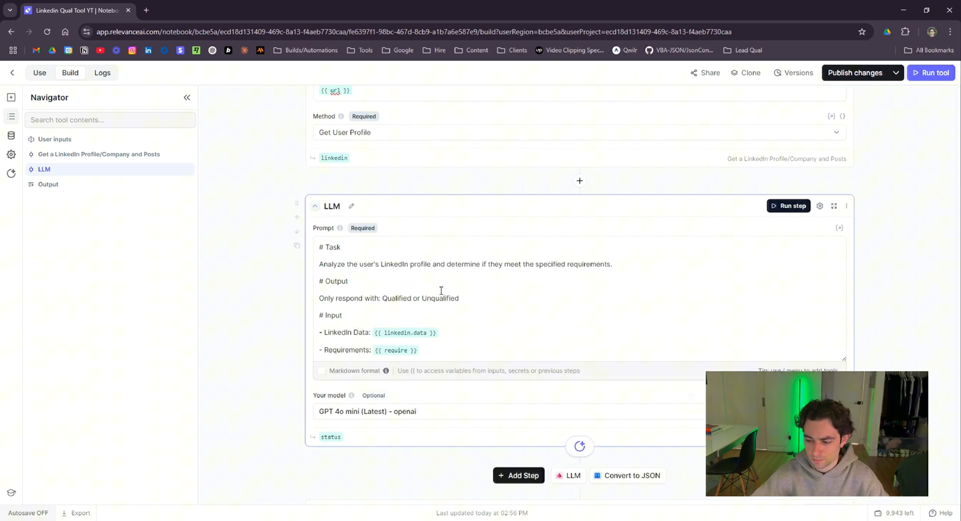
click(442, 333)
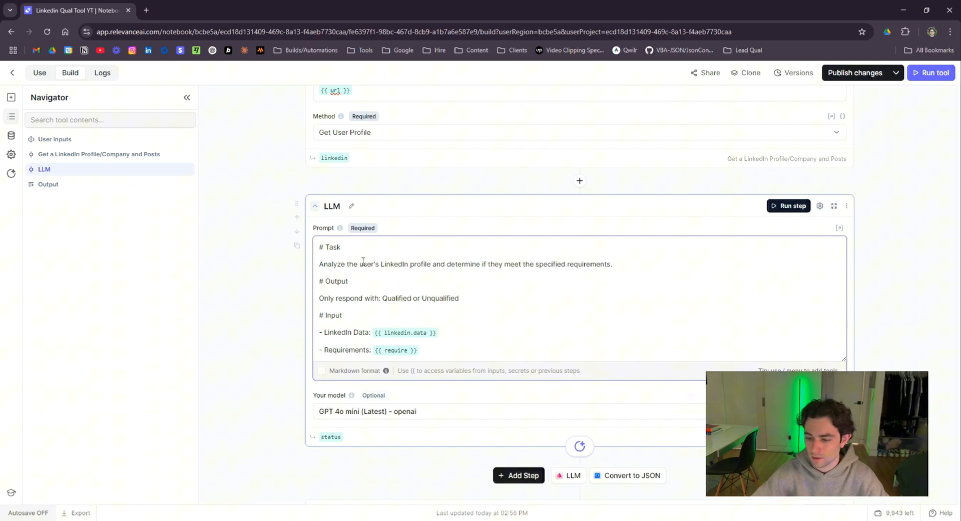
scroll(down, 3)
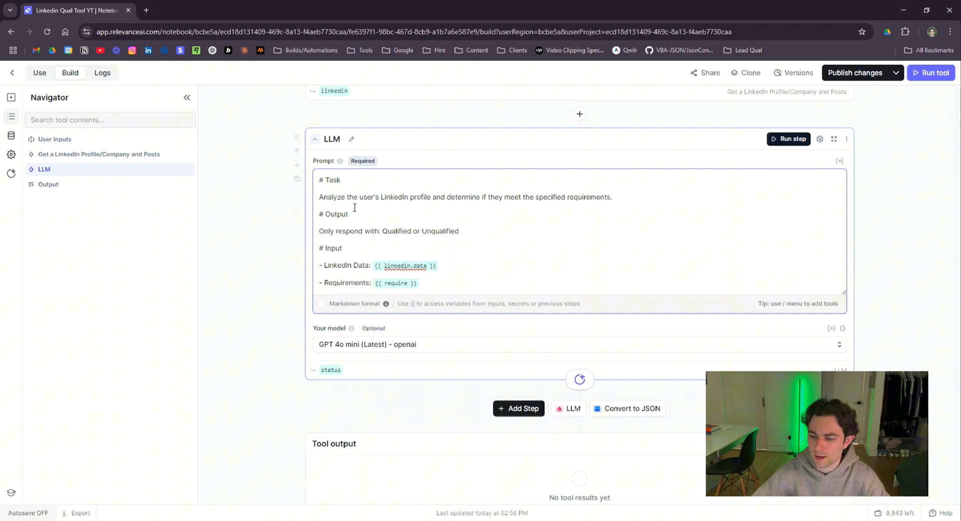
mouse_move(610, 201)
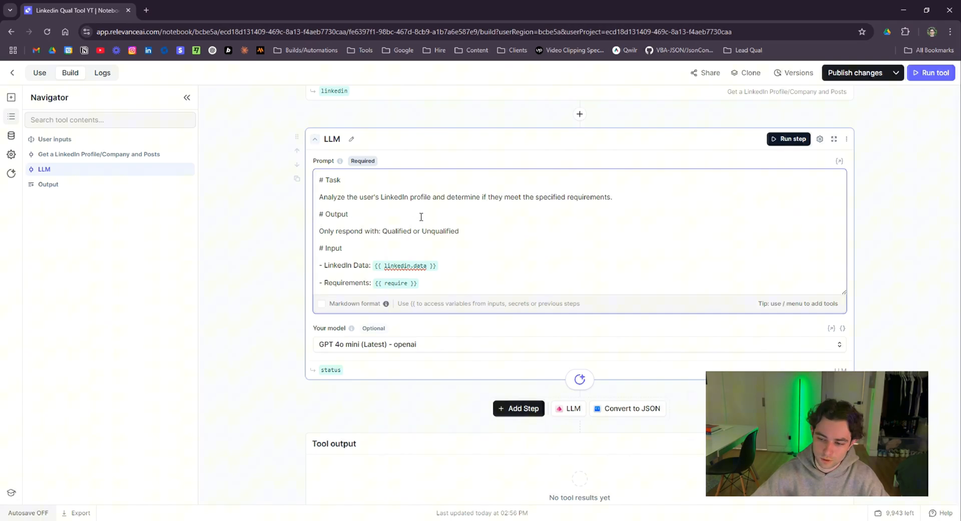
mouse_move(454, 236)
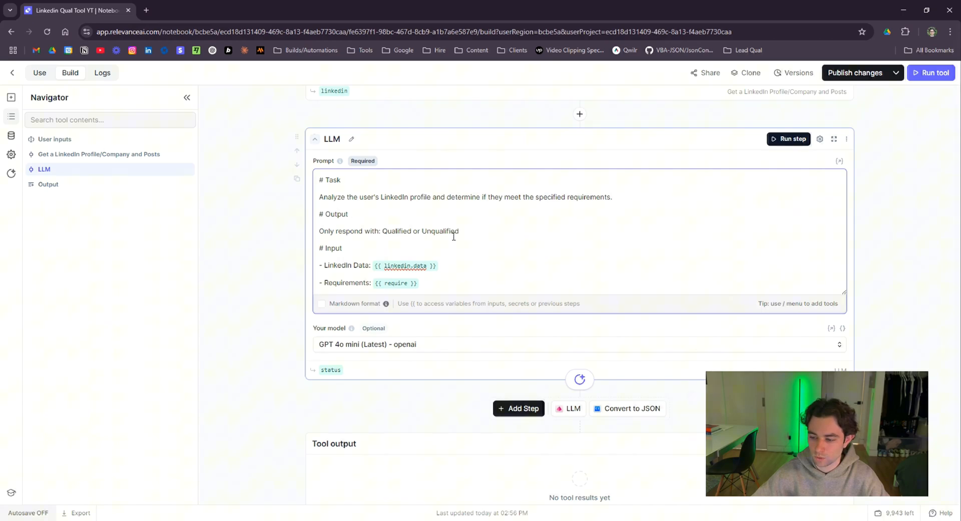
double_click(331, 248)
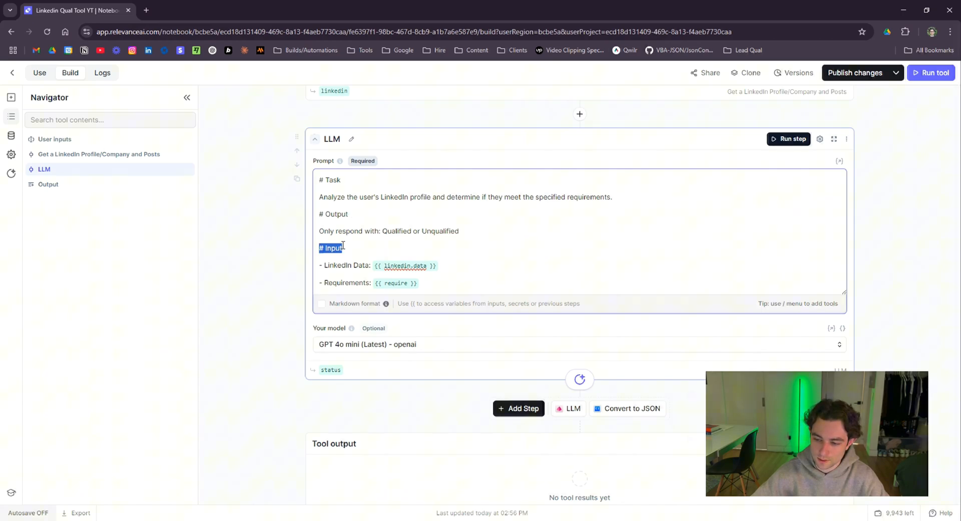
double_click(343, 265)
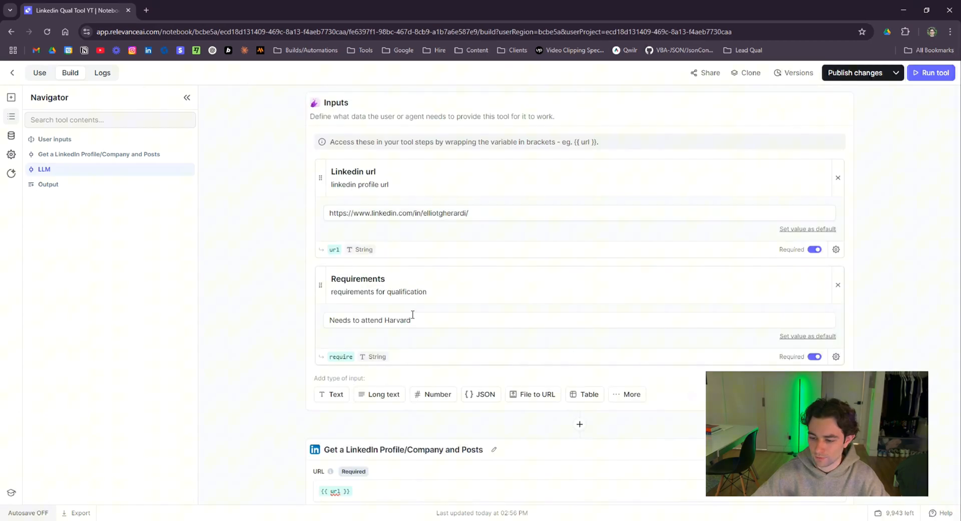
scroll(down, 3)
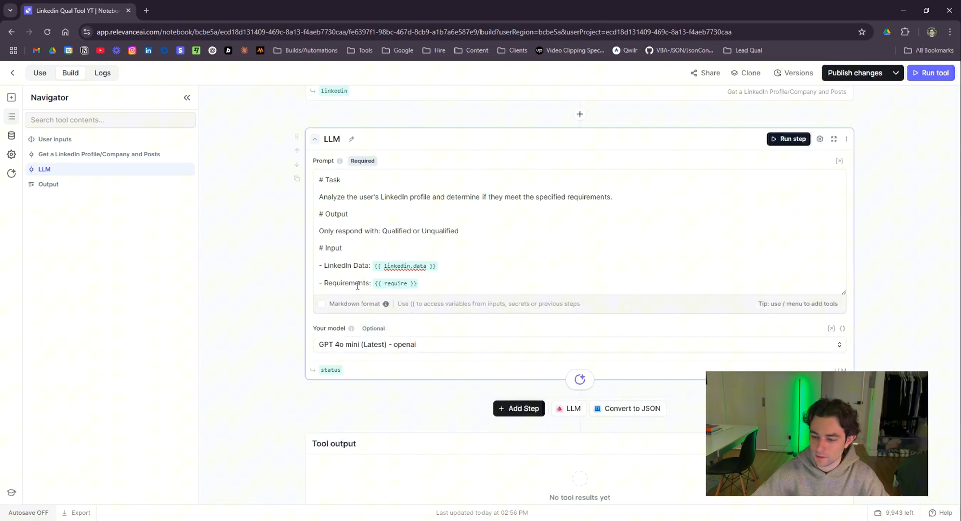
double_click(404, 265)
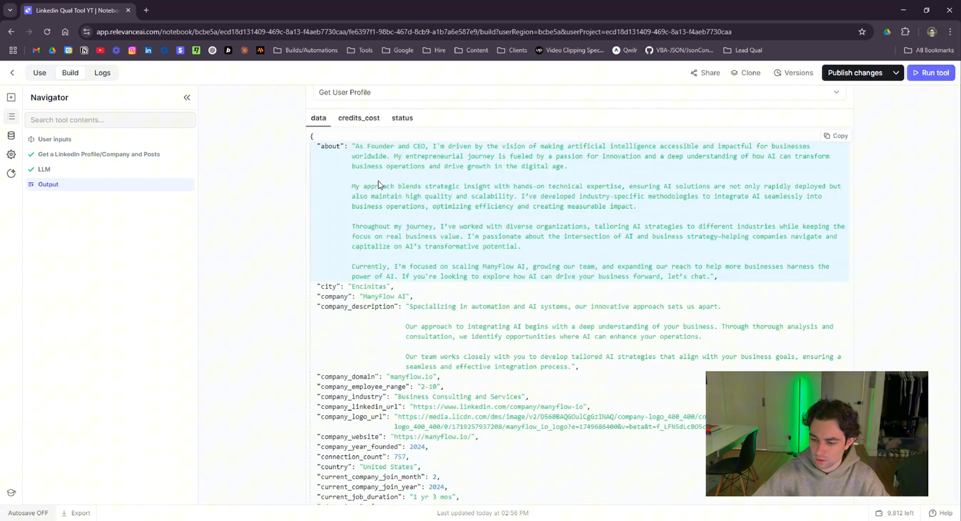
Review the returned LinkedIn data and the LLM's 'Unqualified' answer in the tool output.
scroll(down, 3)
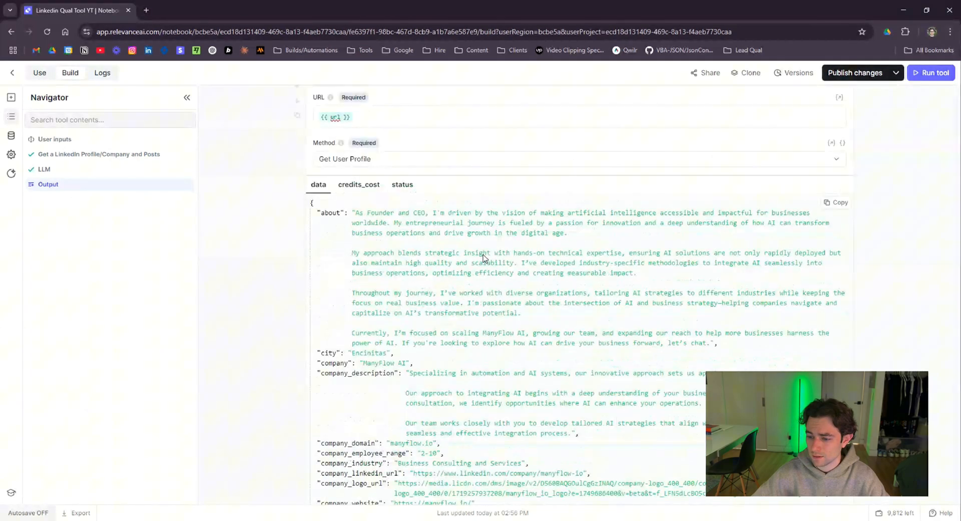
scroll(down, 3)
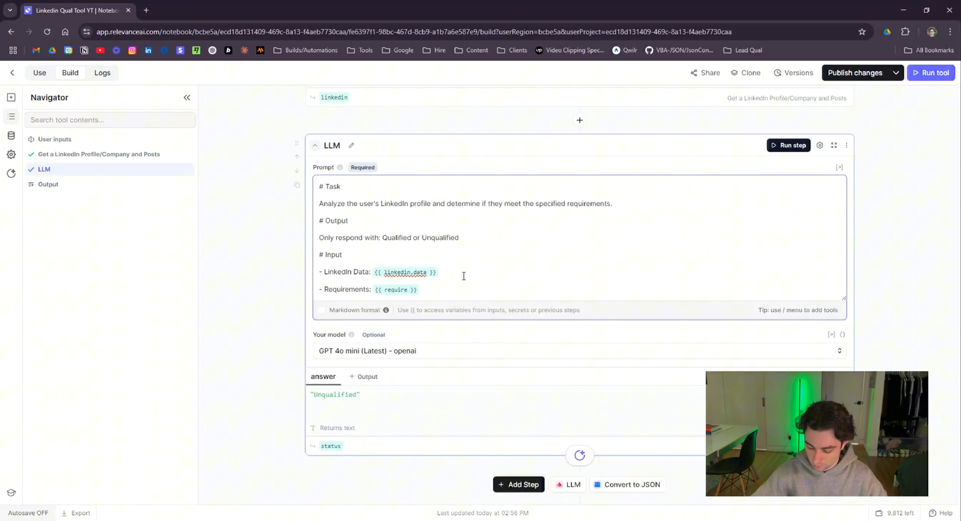
text({{)
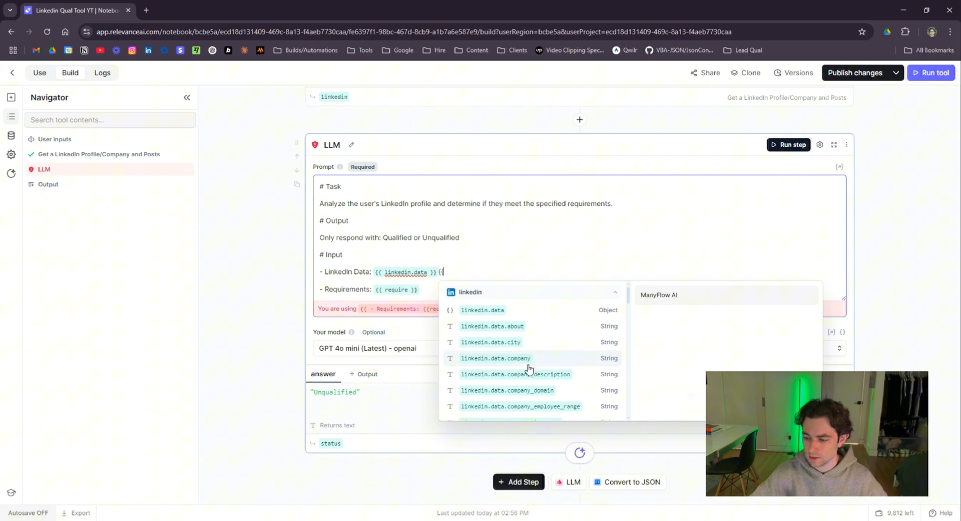
scroll(down, 3)
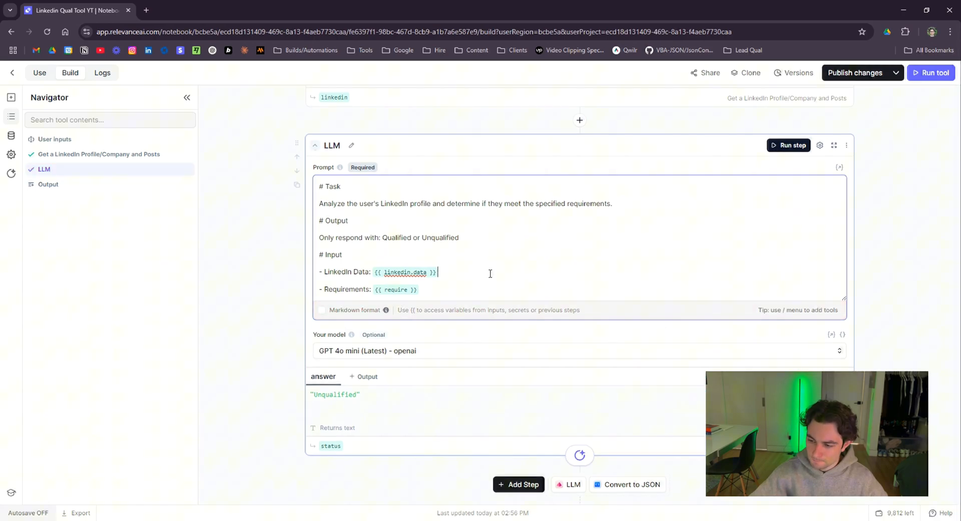
scroll(down, 3)
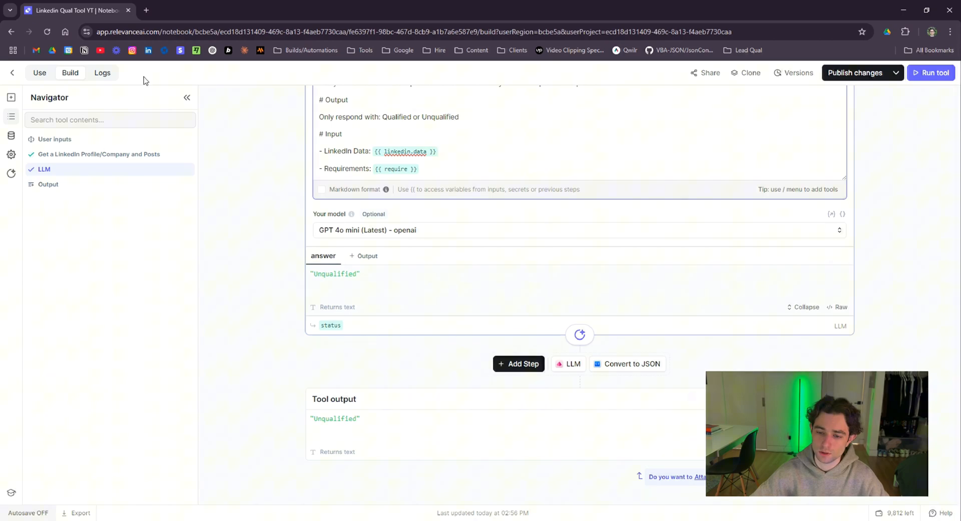
Show the API tab with the tool's endpoint URL and sample request body.
click(39, 72)
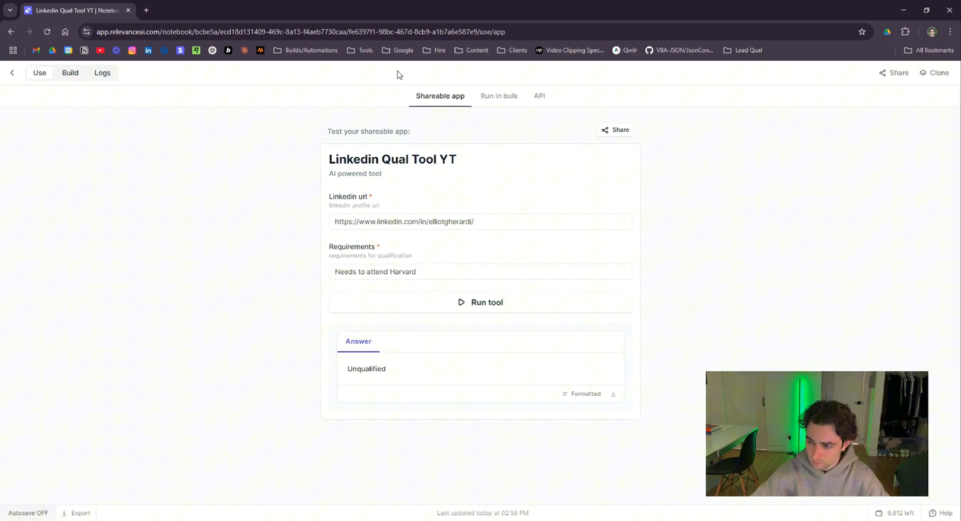
click(540, 96)
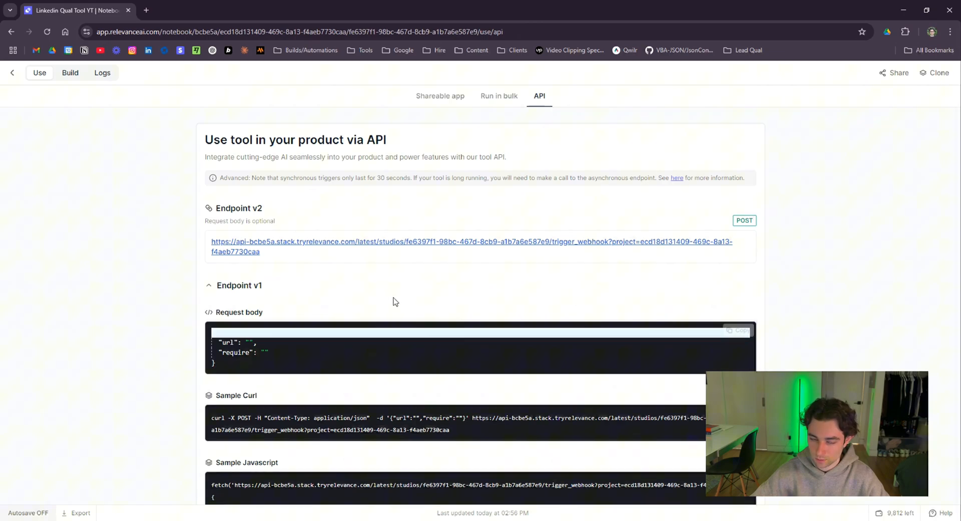
scroll(down, 3)
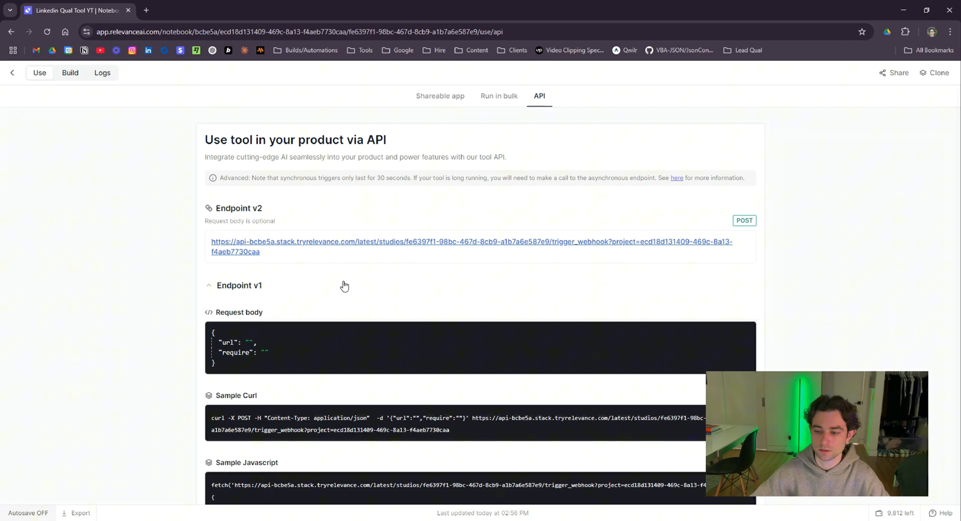
mouse_move(337, 255)
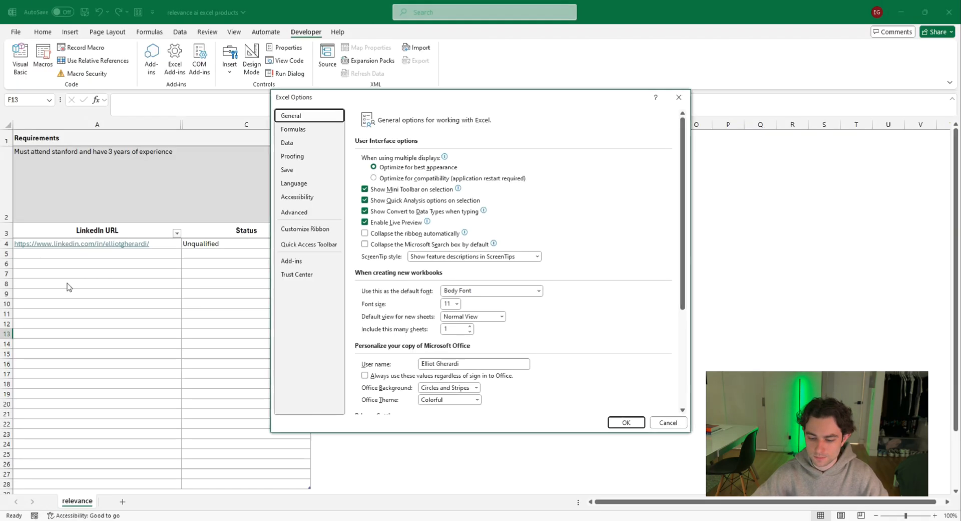
mouse_move(313, 230)
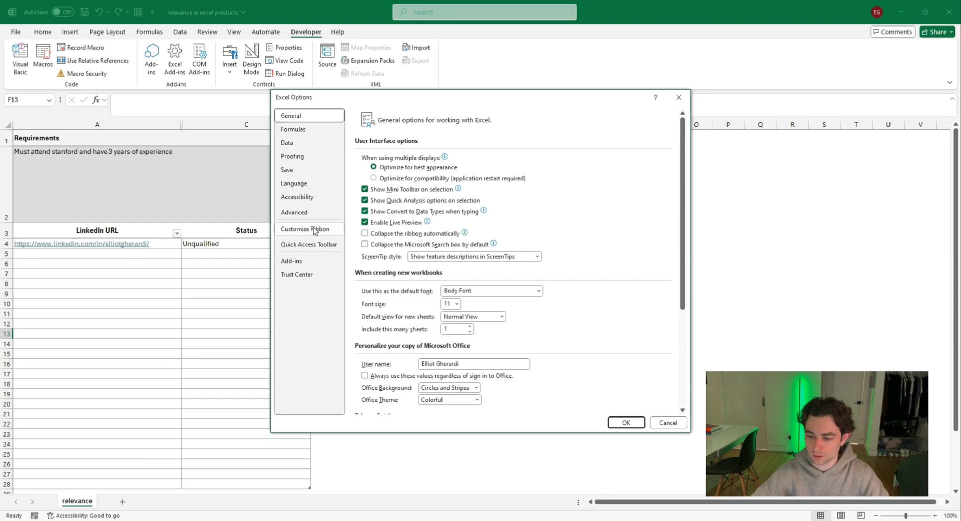
Verify Developer is ticked under Customize Ribbon and close Excel Options with OK.
click(305, 229)
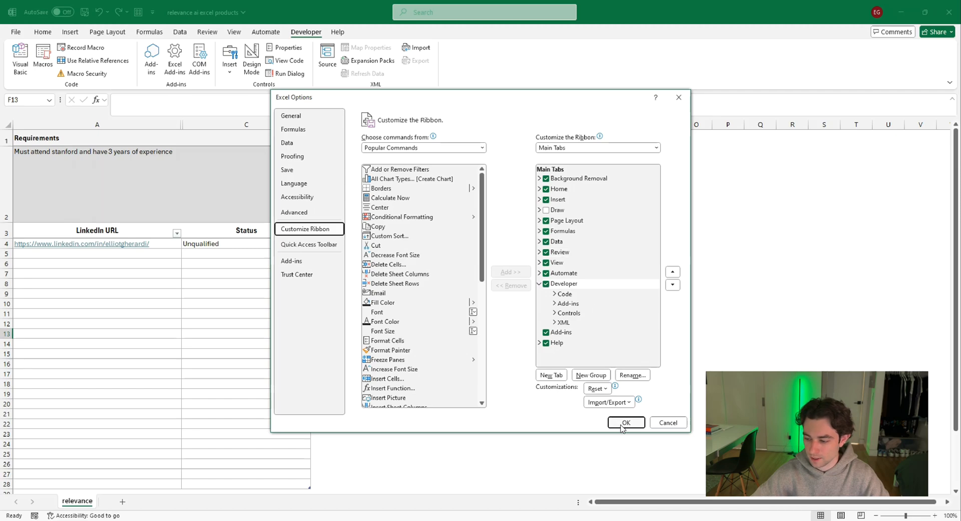
click(626, 422)
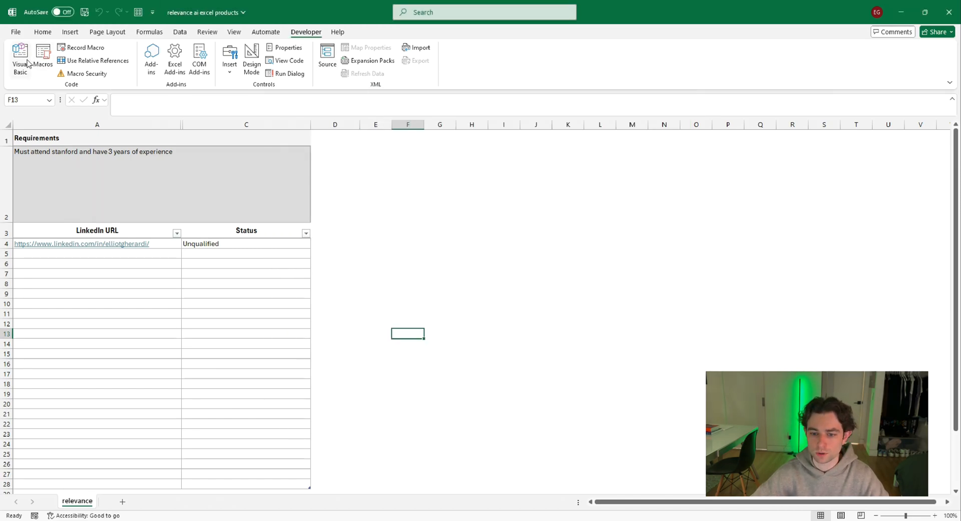
click(19, 55)
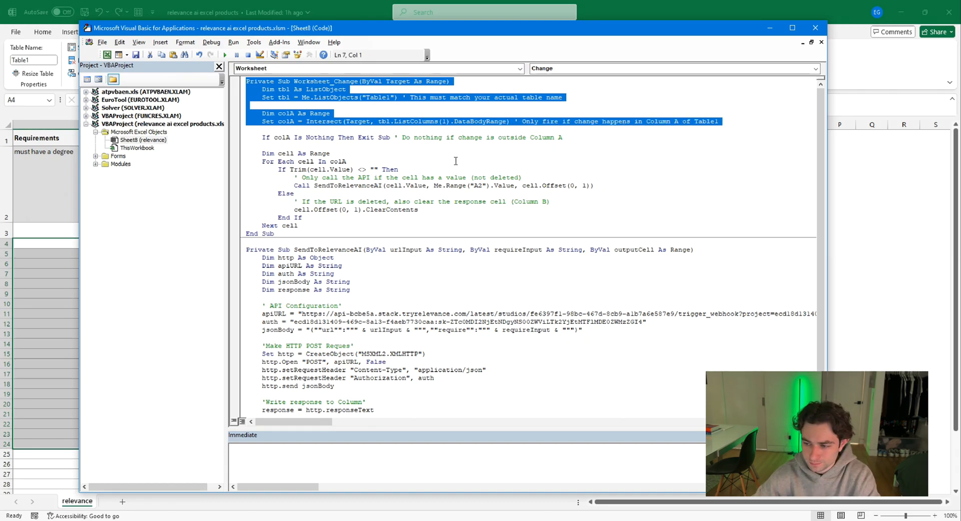
Read through the Worksheet_Change and SendToRelevanceAI subs in the Sheet8 code.
click(338, 152)
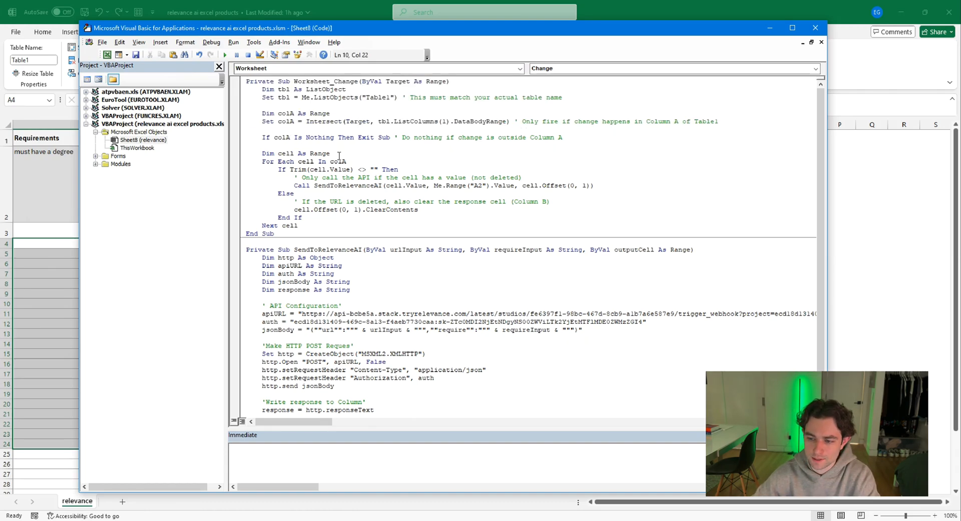
mouse_move(540, 150)
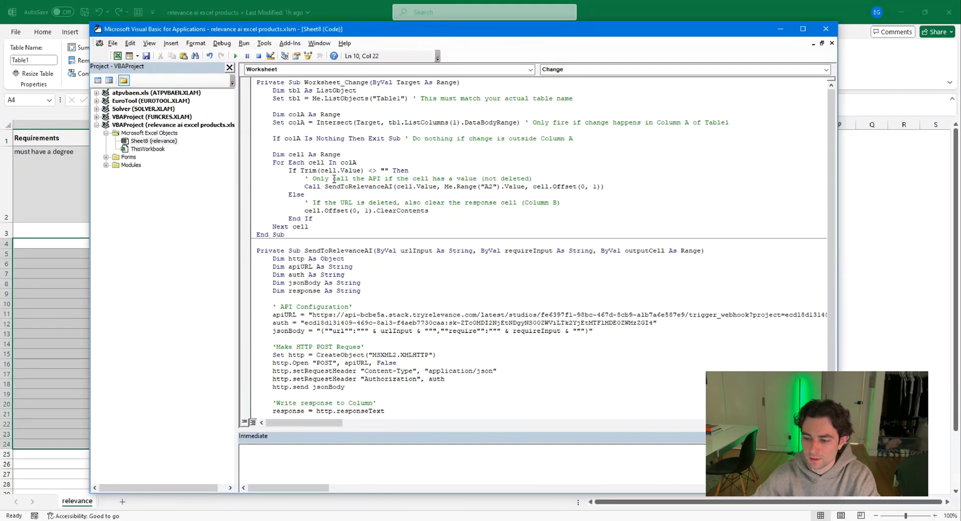
scroll(down, 3)
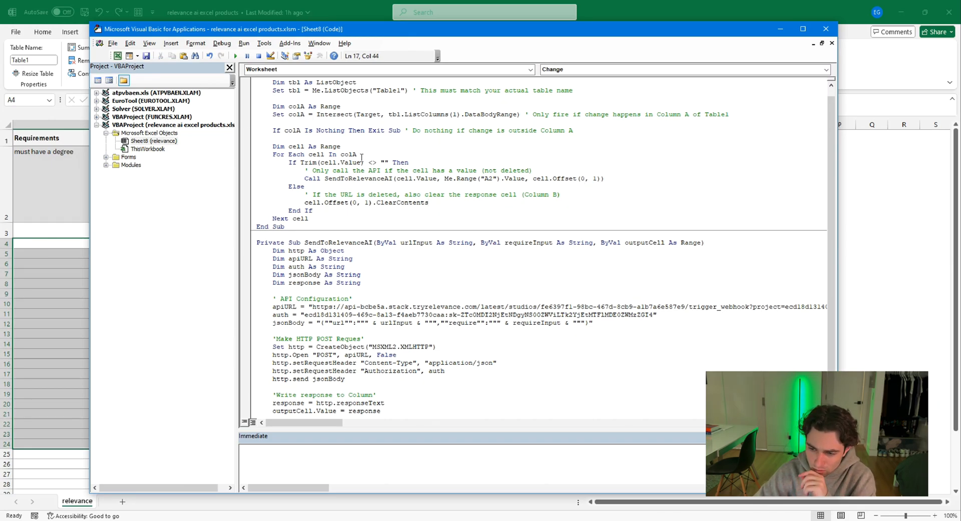
scroll(down, 3)
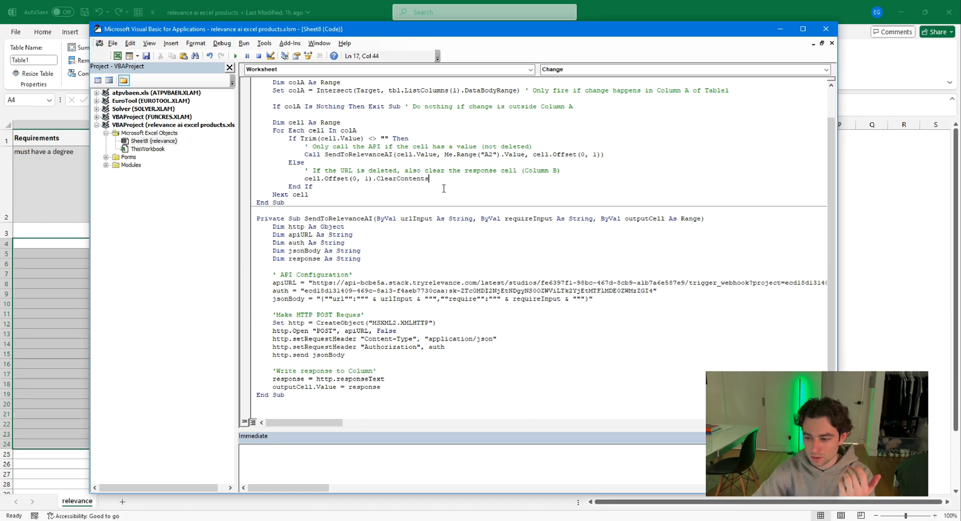
click(333, 194)
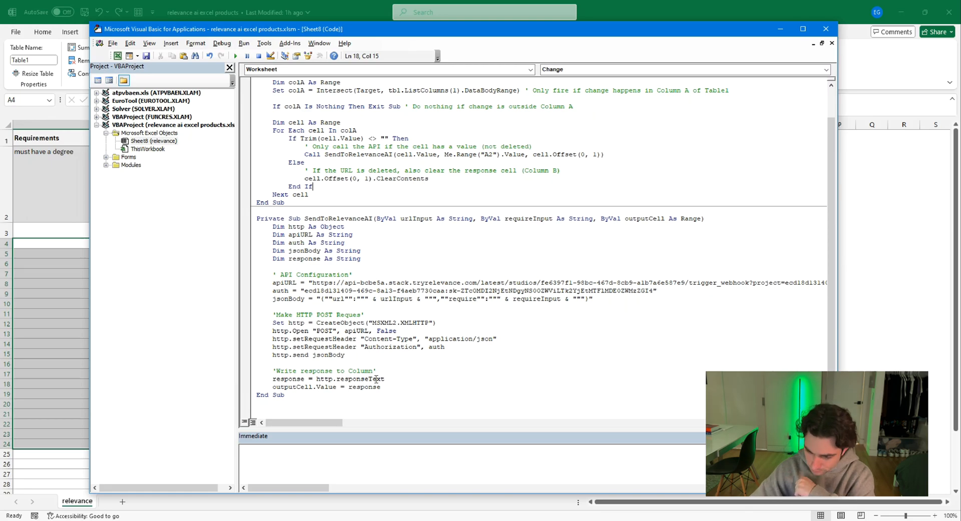
drag(272, 282, 420, 346)
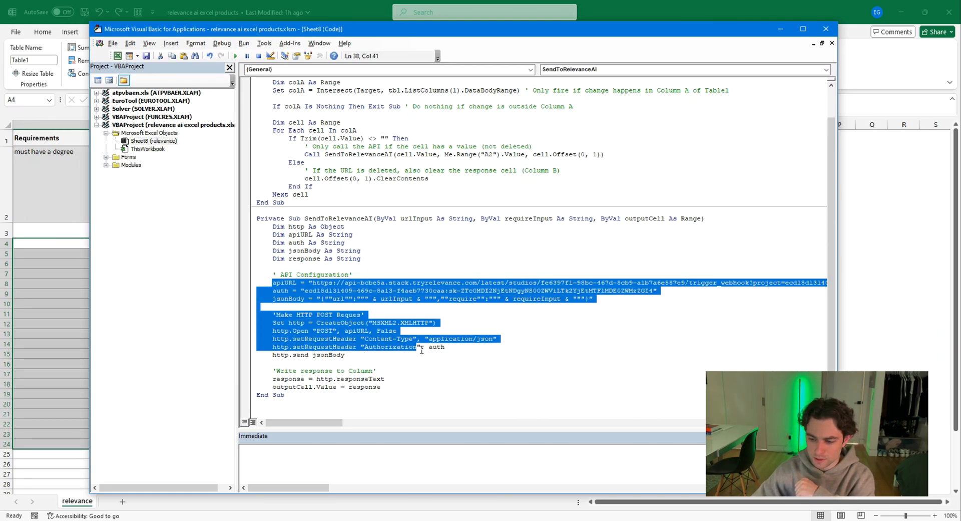
click(555, 337)
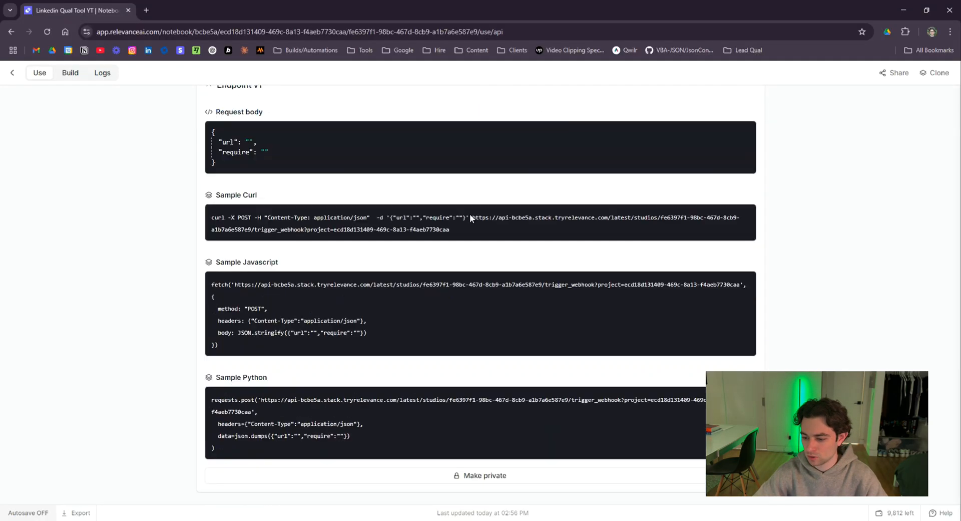
Make the tool private and generate an API key under Endpoint v1.
click(484, 475)
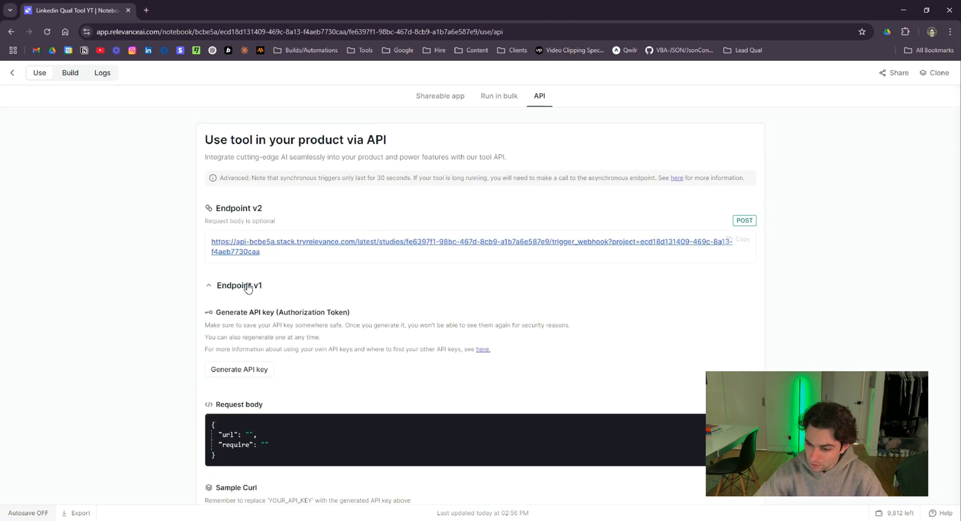
mouse_move(262, 334)
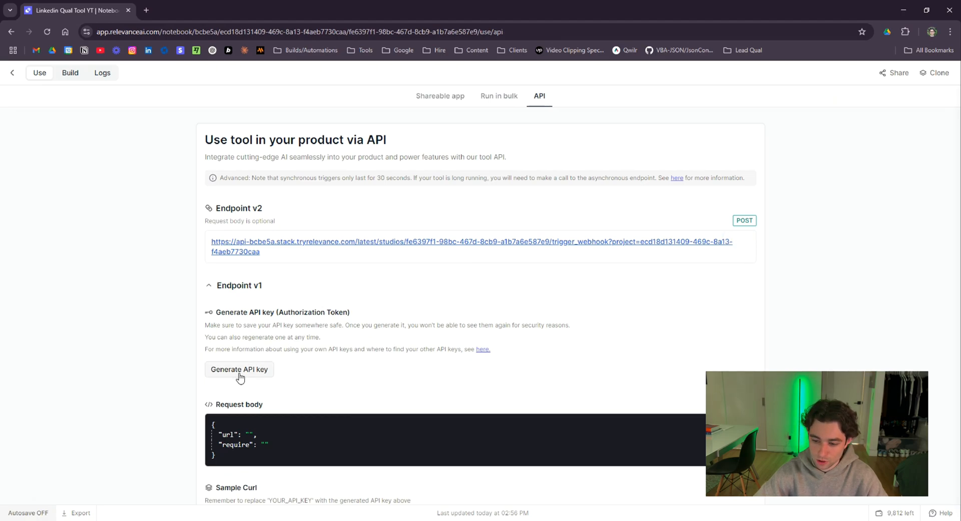
click(239, 369)
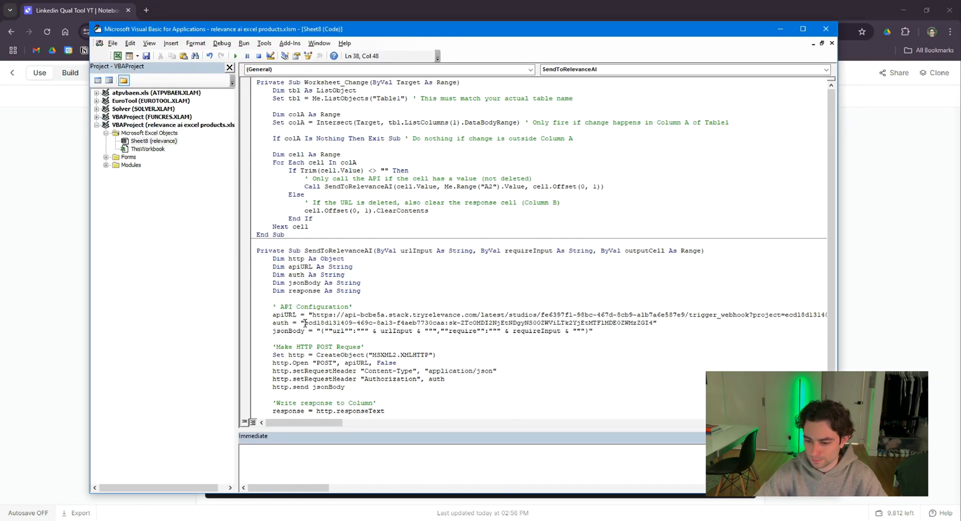
Swap the macro's old auth string for the new token and re-paste the apiURL.
drag(304, 323, 637, 322)
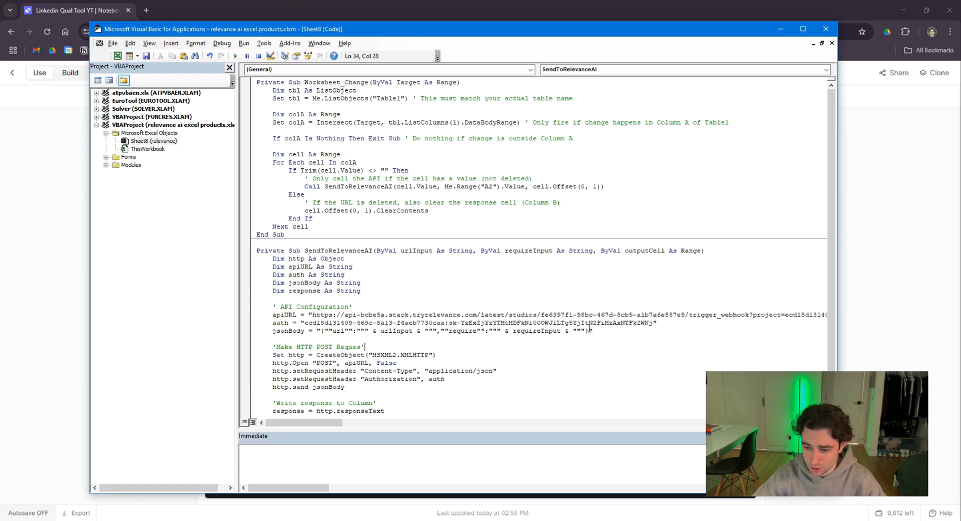
double_click(316, 314)
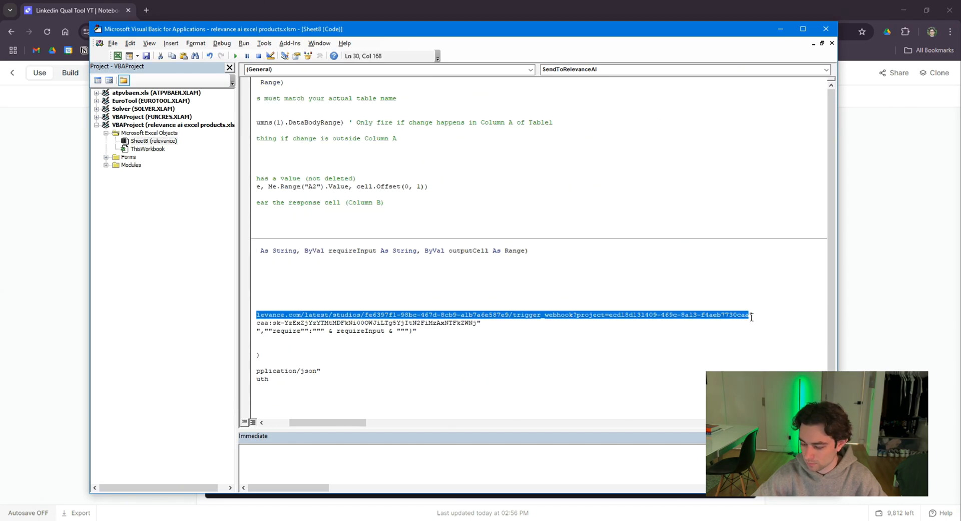
click(75, 10)
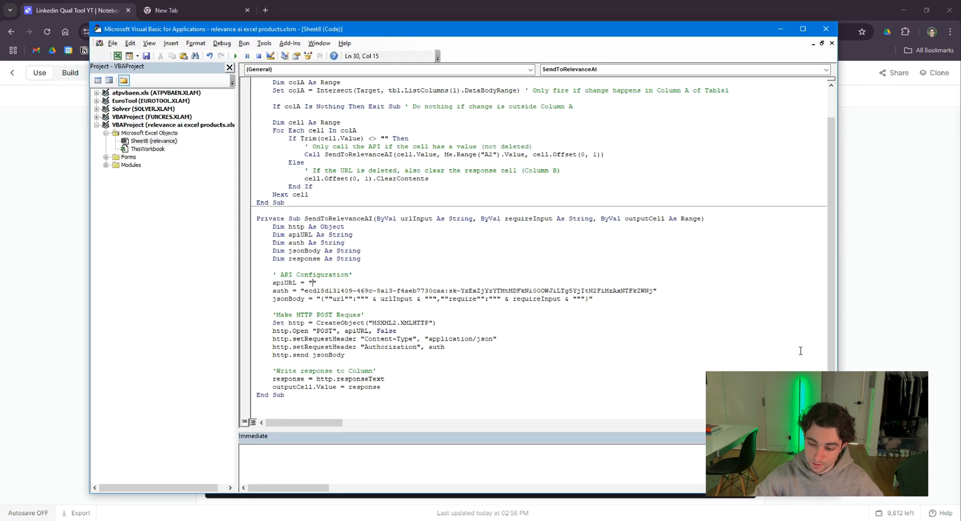
drag(301, 422, 309, 422)
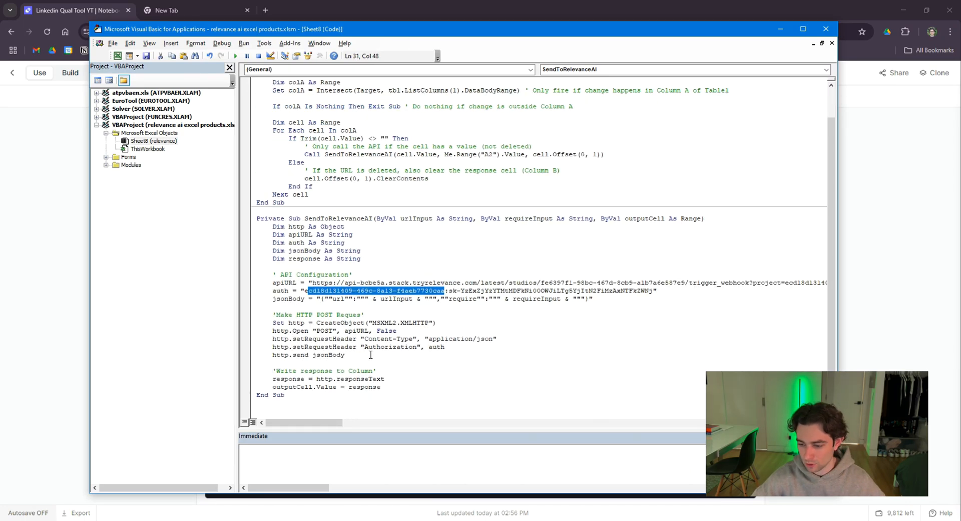
double_click(386, 338)
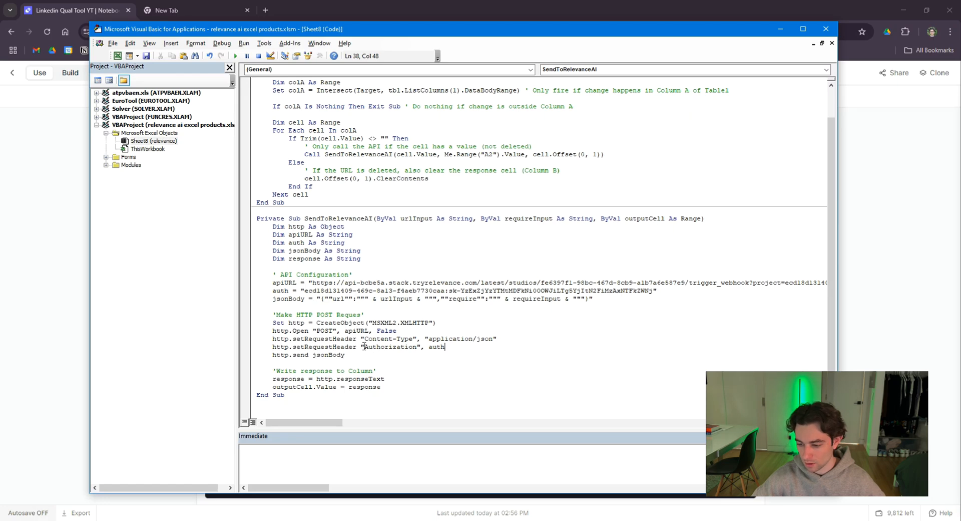
double_click(436, 346)
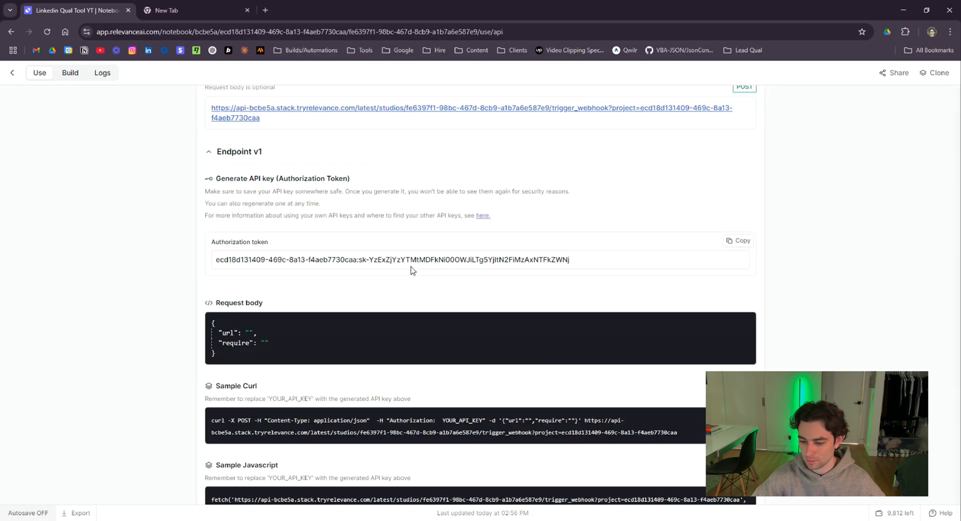
Examine the Endpoint v2 URL and sample curl request on the API page.
scroll(down, 3)
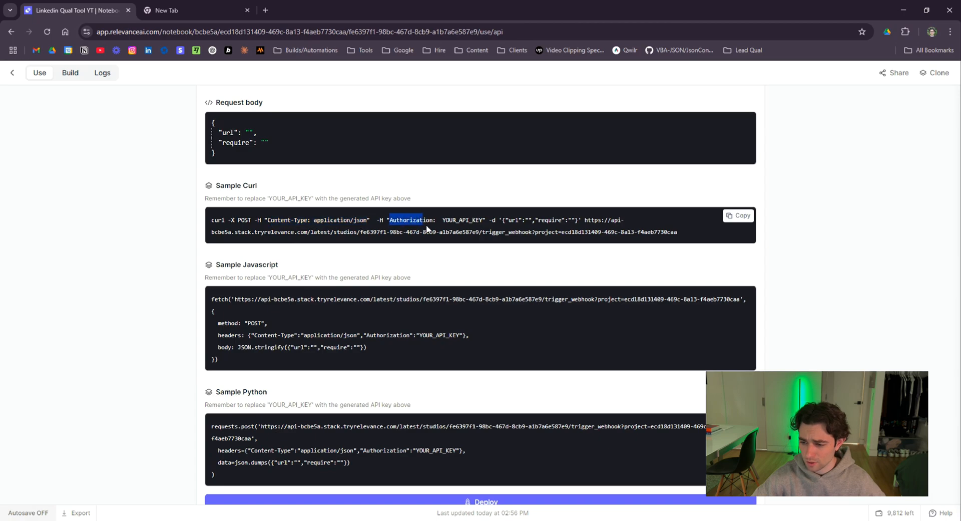
double_click(468, 220)
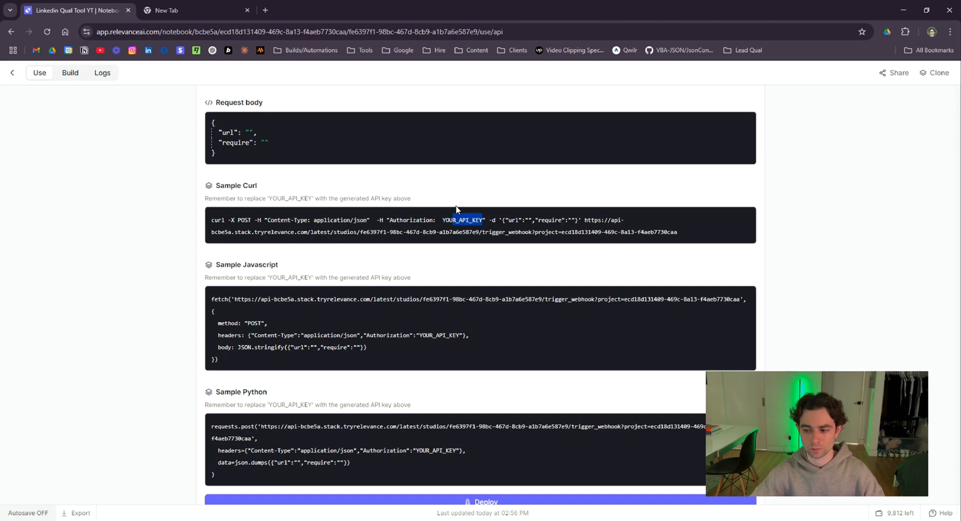
mouse_move(543, 281)
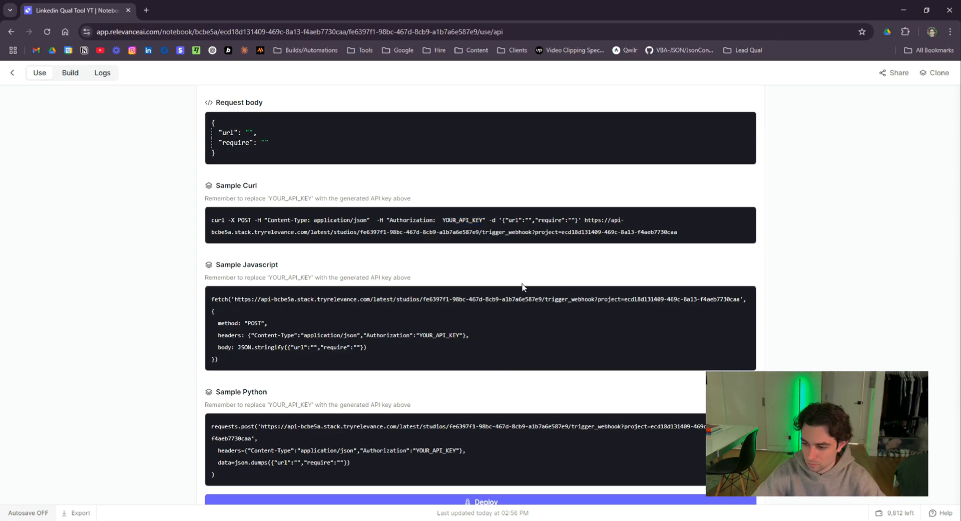
scroll(down, 3)
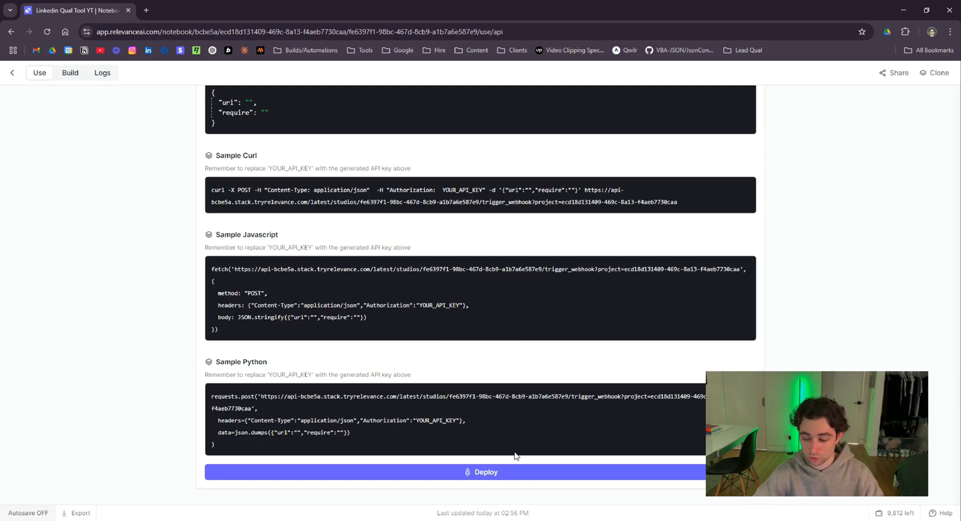
click(485, 471)
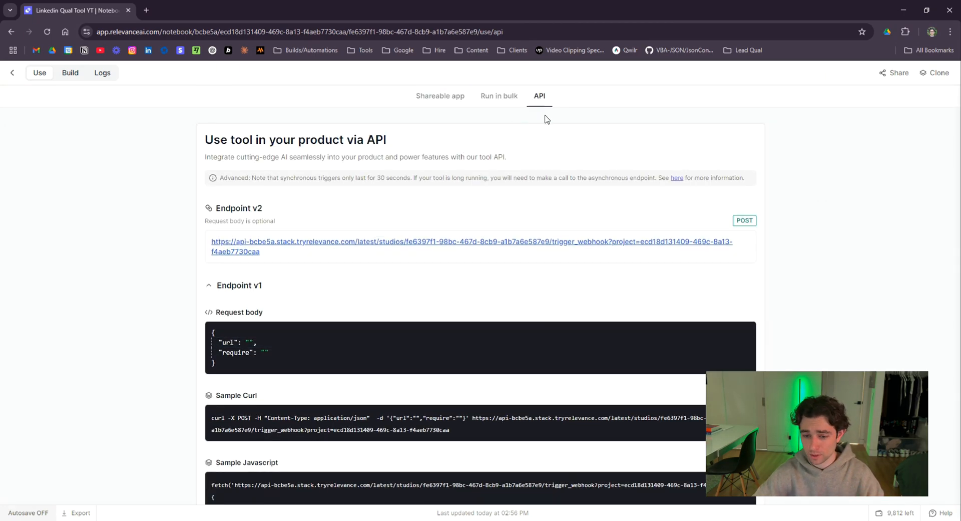
mouse_move(490, 175)
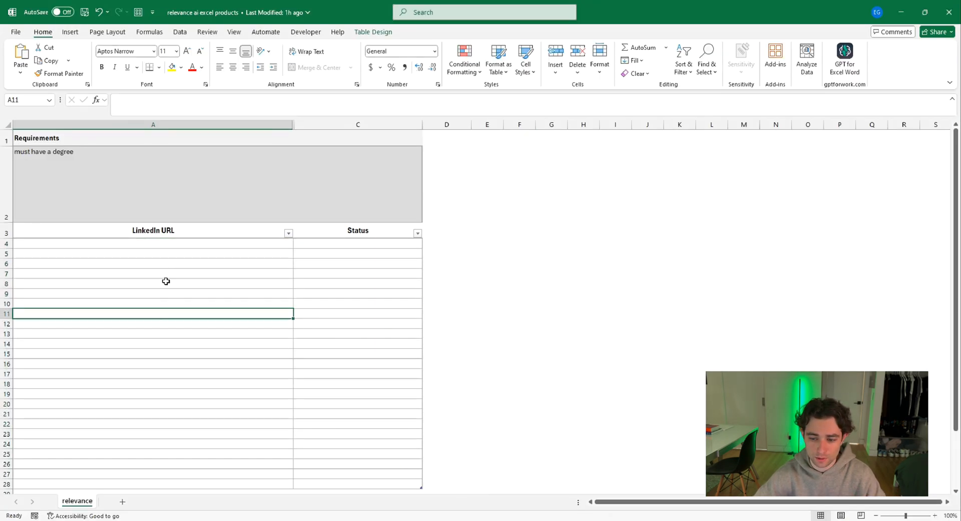
Rewrite the A2 requirement as 'Must have excel skills and experience, Doesn't require college degree'.
double_click(100, 152)
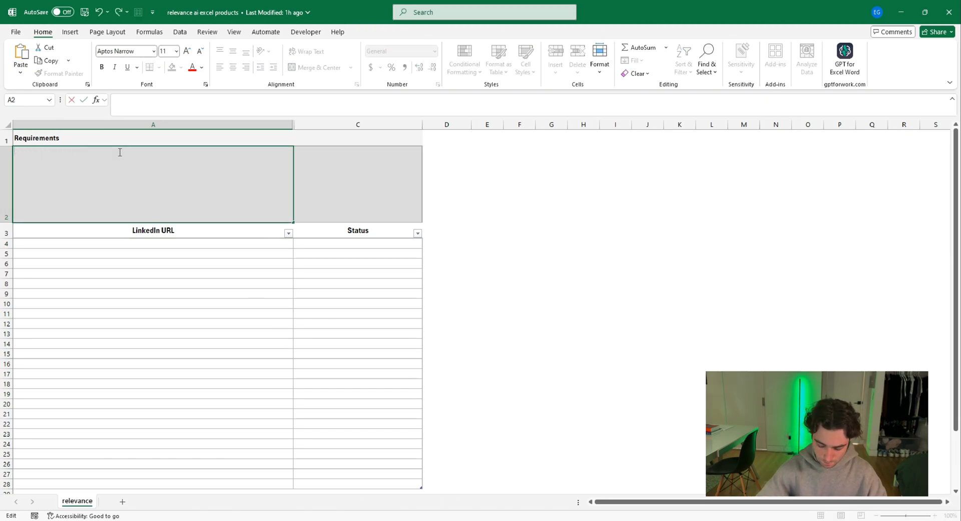
text(Must have)
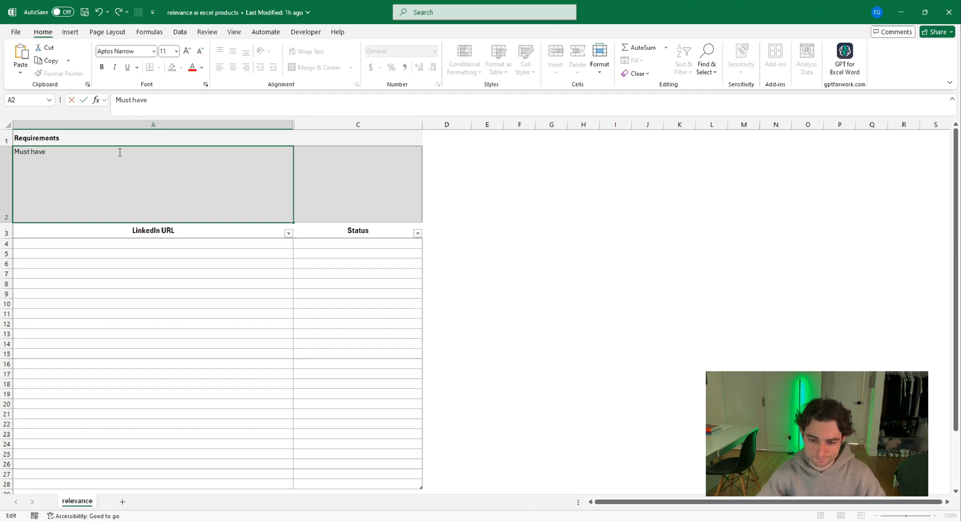
text(excel skills)
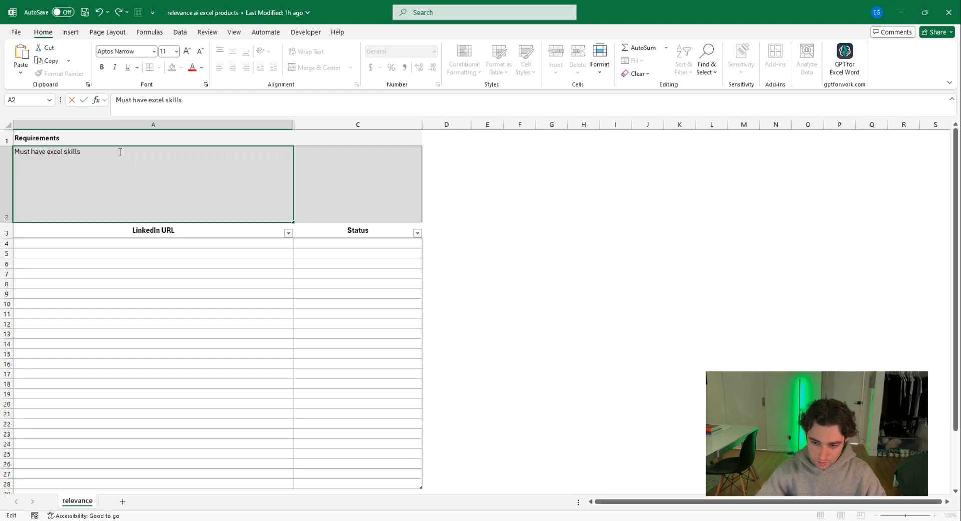
text(and experience, D)
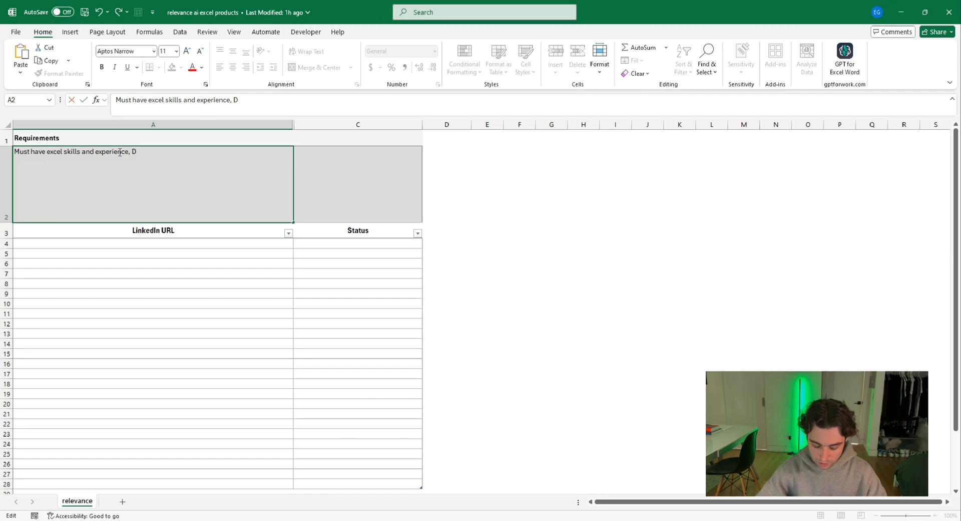
text(oesn't requ)
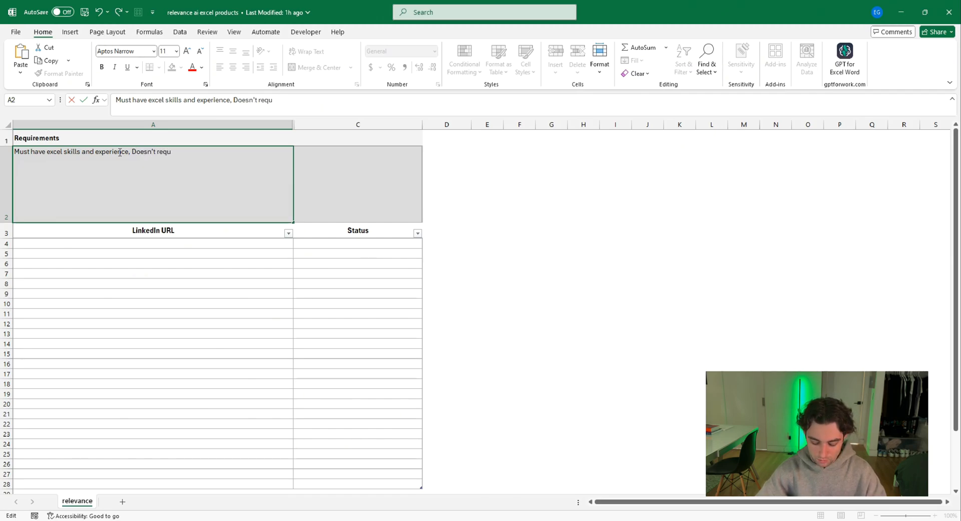
text(ire colege degr)
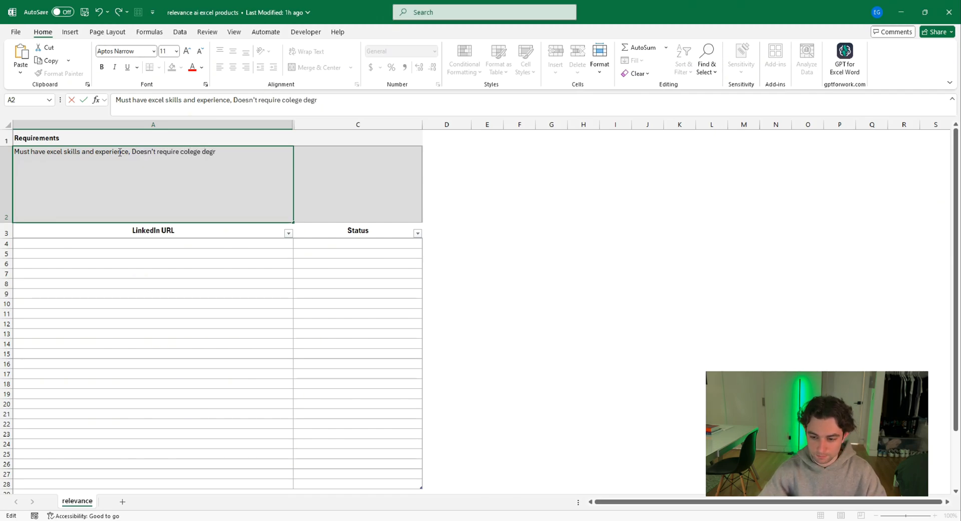
click(178, 254)
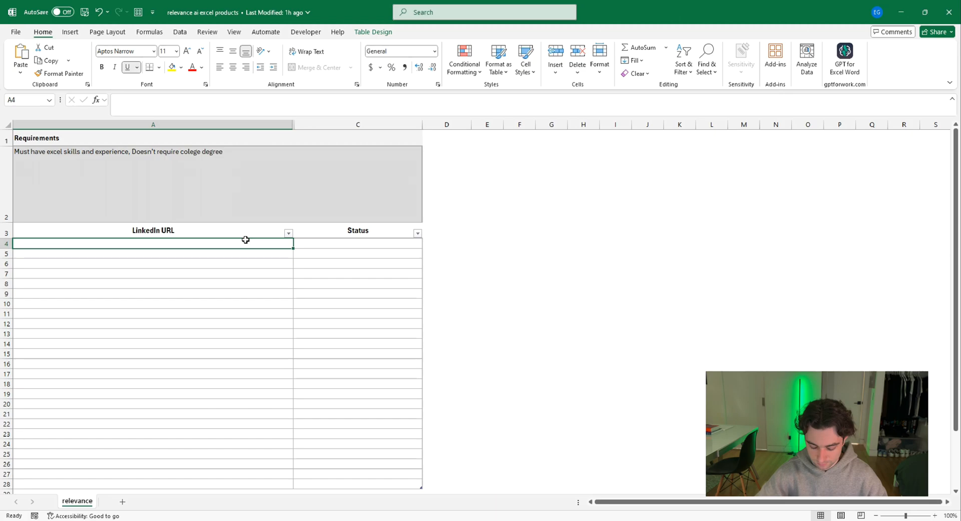
text(https://www.linkedin.com/in/elliotgherardi/)
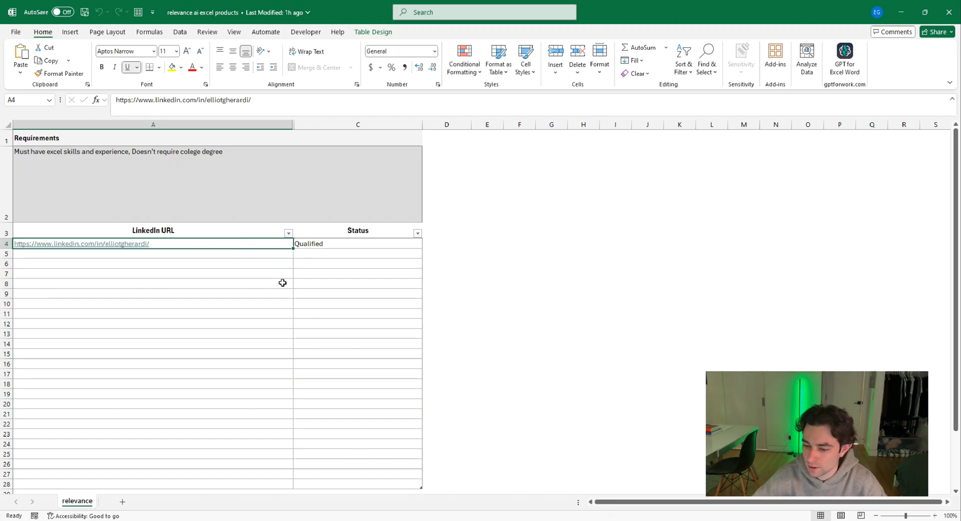
click(150, 254)
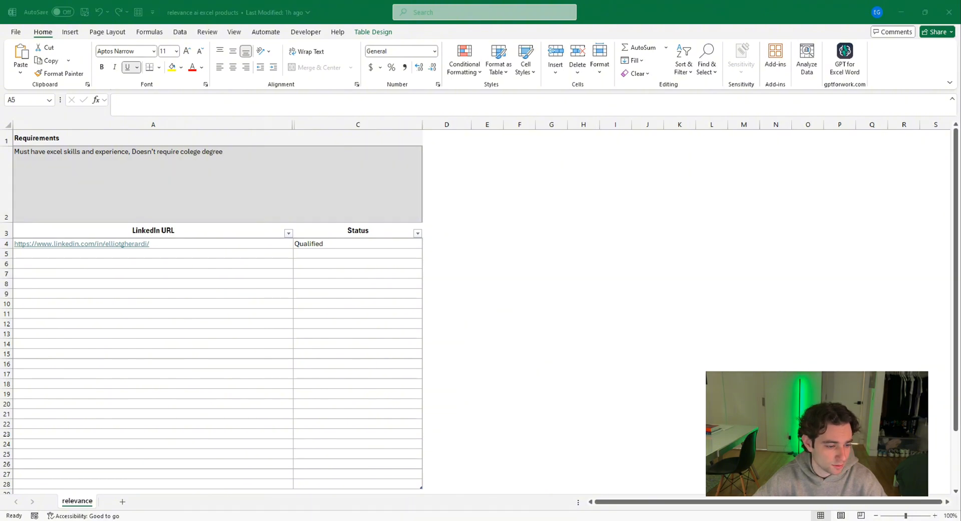
click(200, 254)
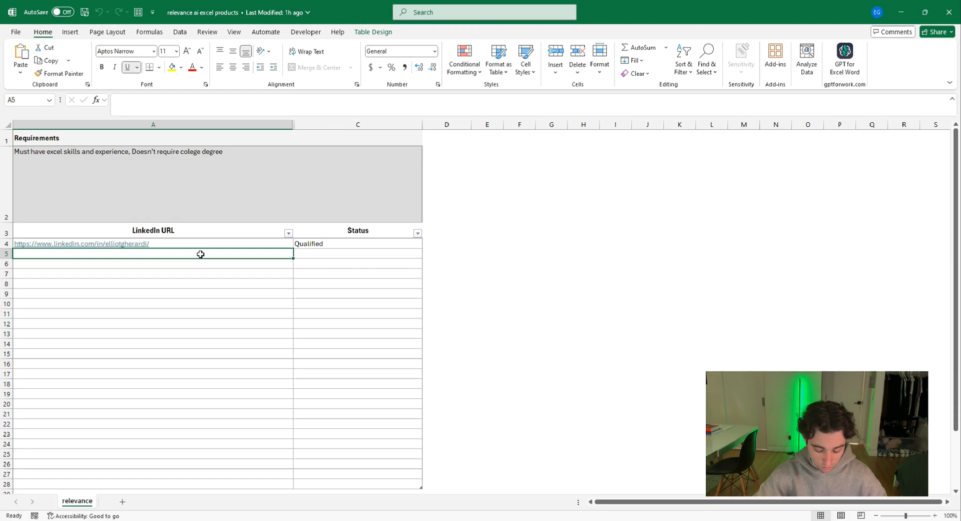
text(https://www.linkedin.com/in/goran-brkuljan/)
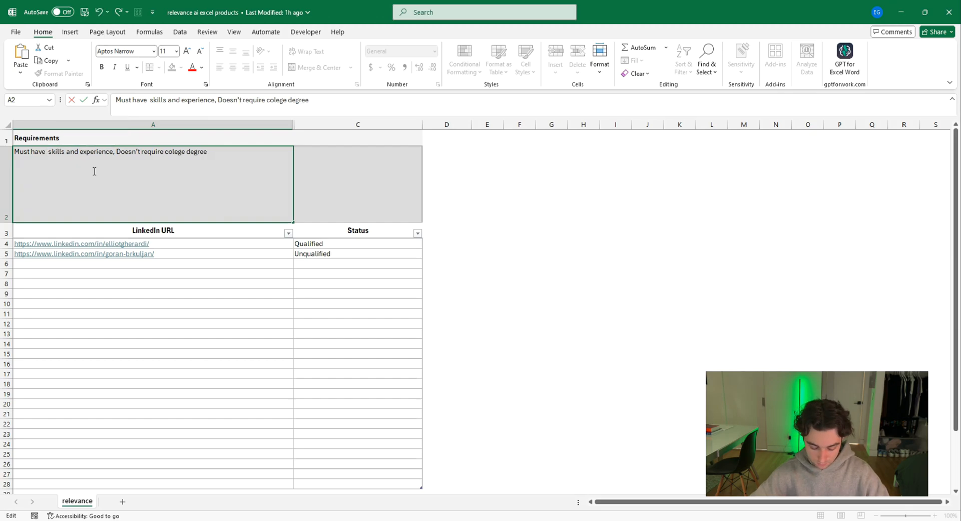
text(softwe)
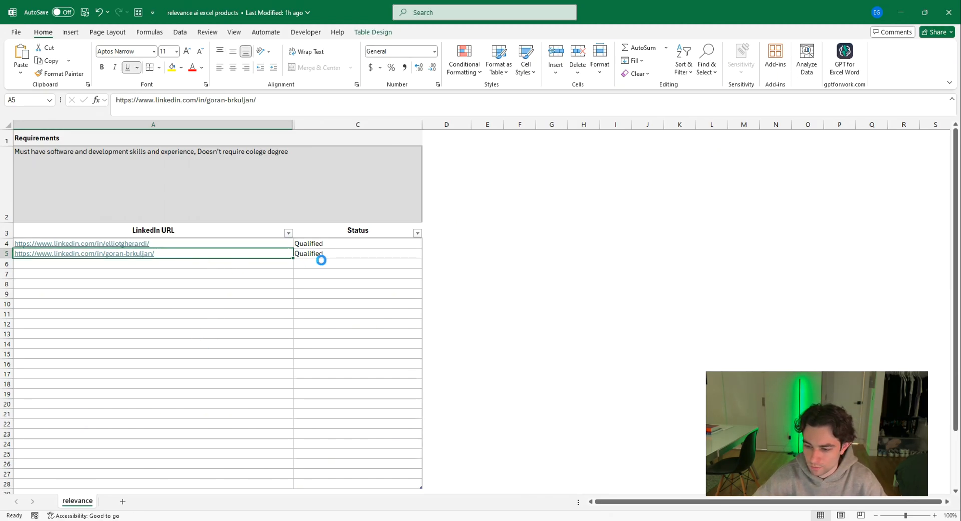
Unhide the Status raw column, select the first cleaned status, then hide it again.
click(358, 304)
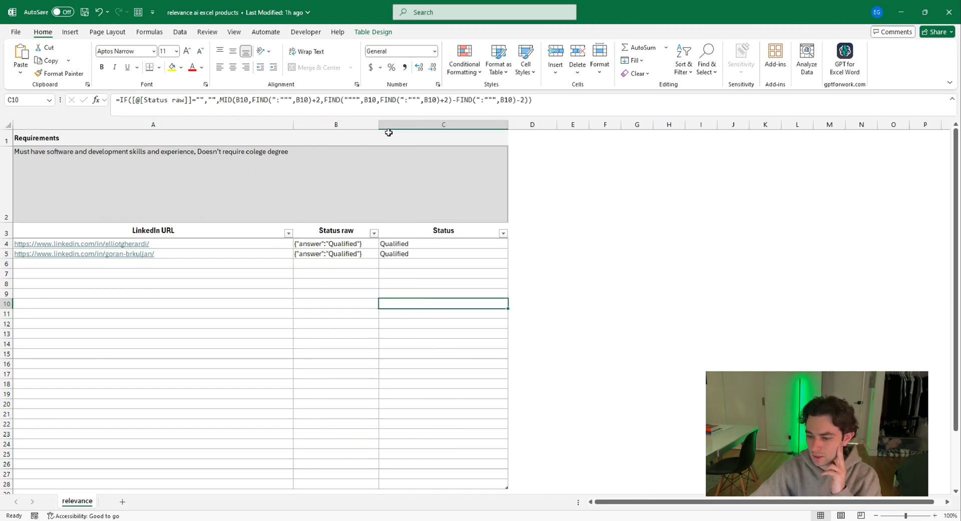
mouse_move(342, 284)
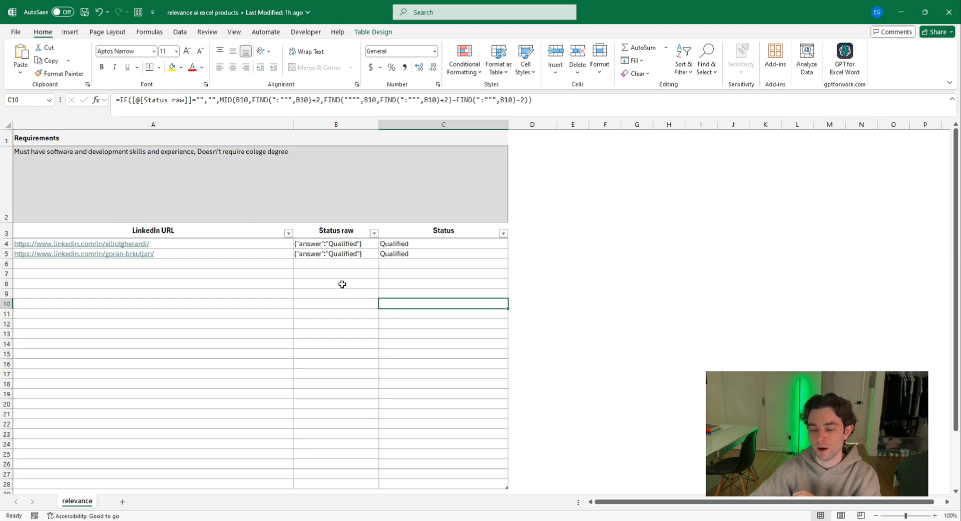
mouse_move(346, 244)
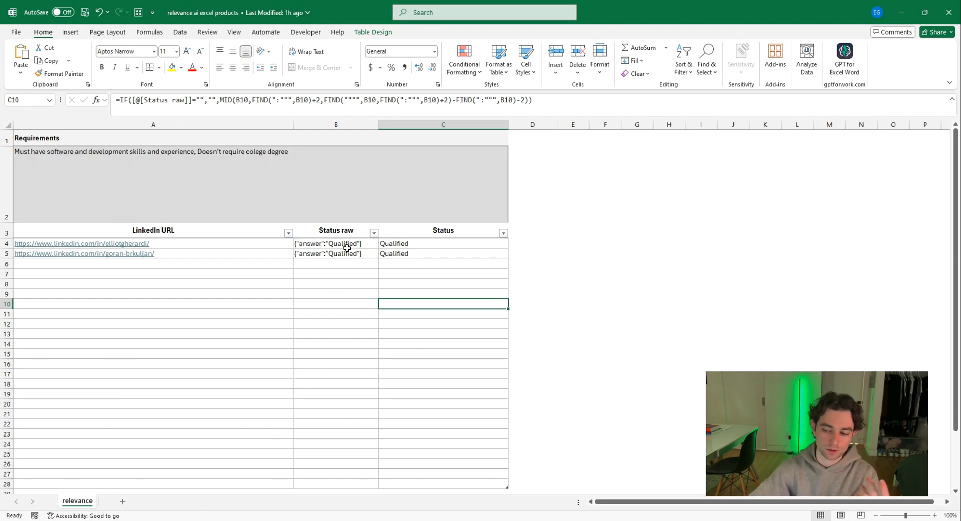
click(443, 243)
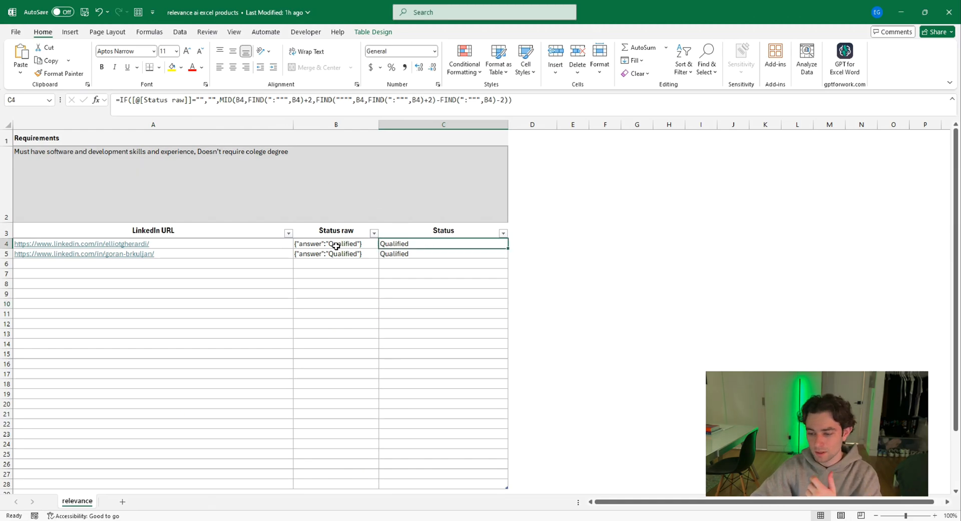
click(336, 243)
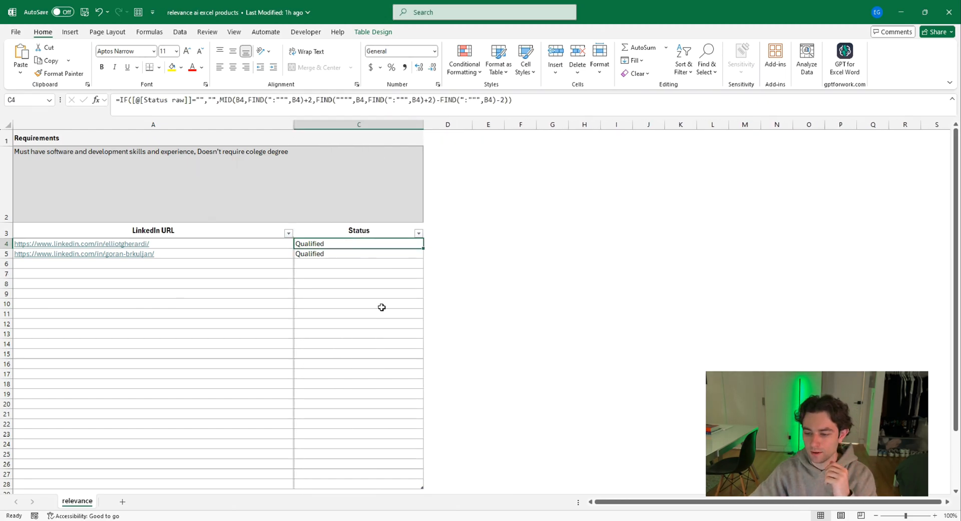
Inspect the IF/MID cleanup formula in C4 without changing it, and reveal Status raw again.
double_click(358, 243)
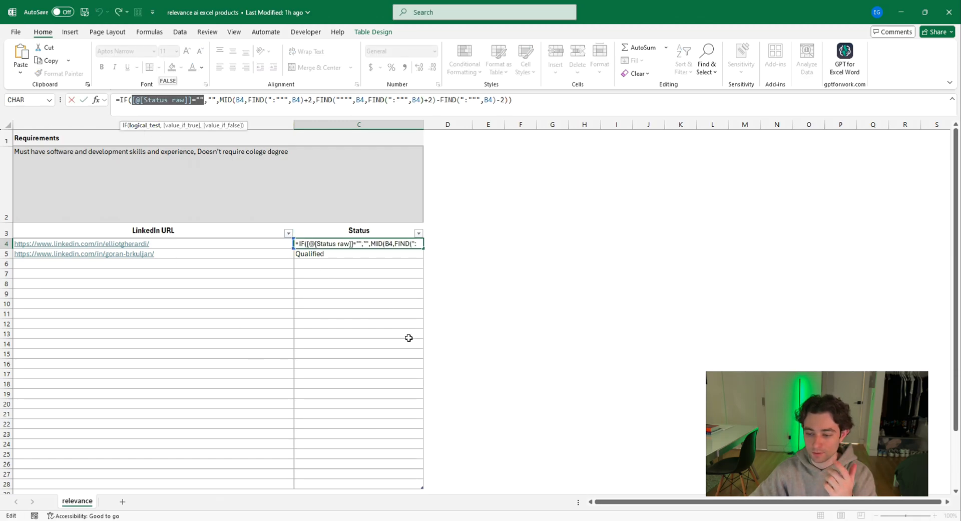
mouse_move(226, 152)
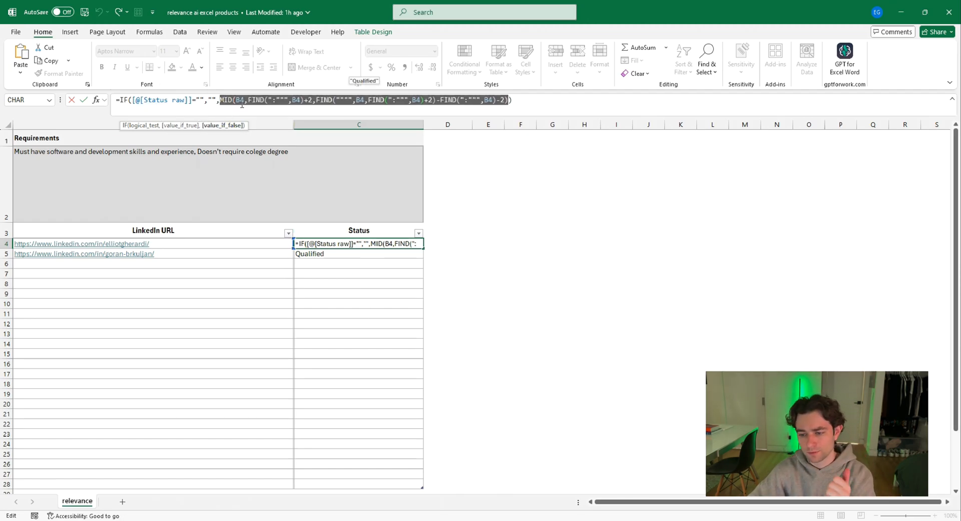
mouse_move(303, 114)
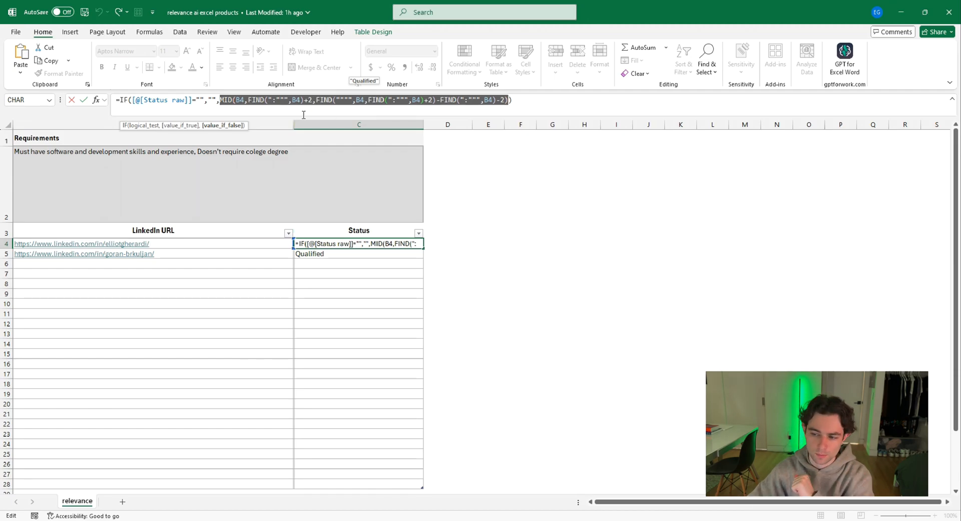
key(Enter)
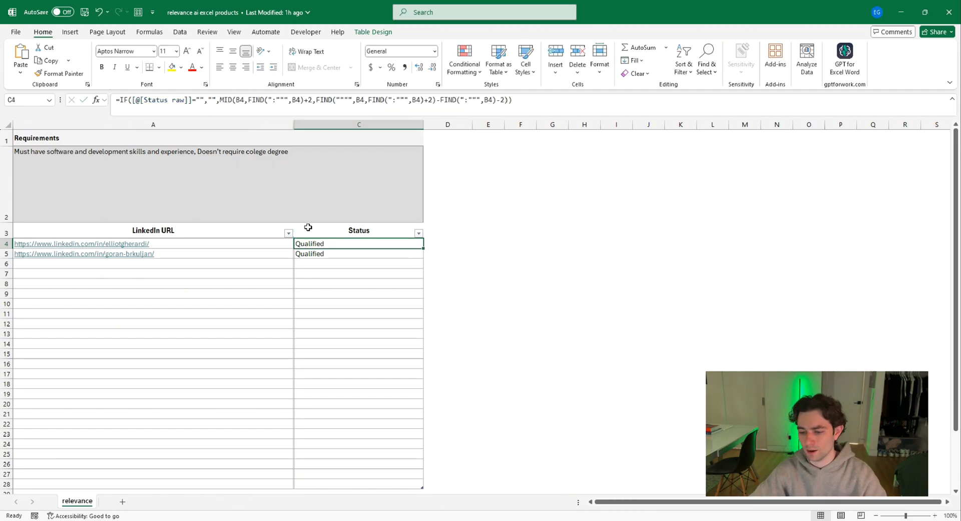
drag(292, 124, 344, 124)
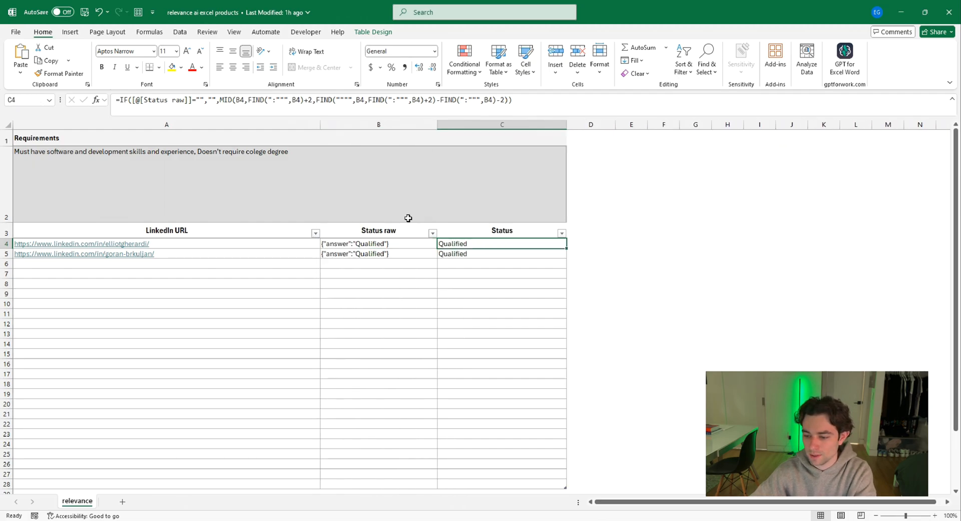
click(378, 283)
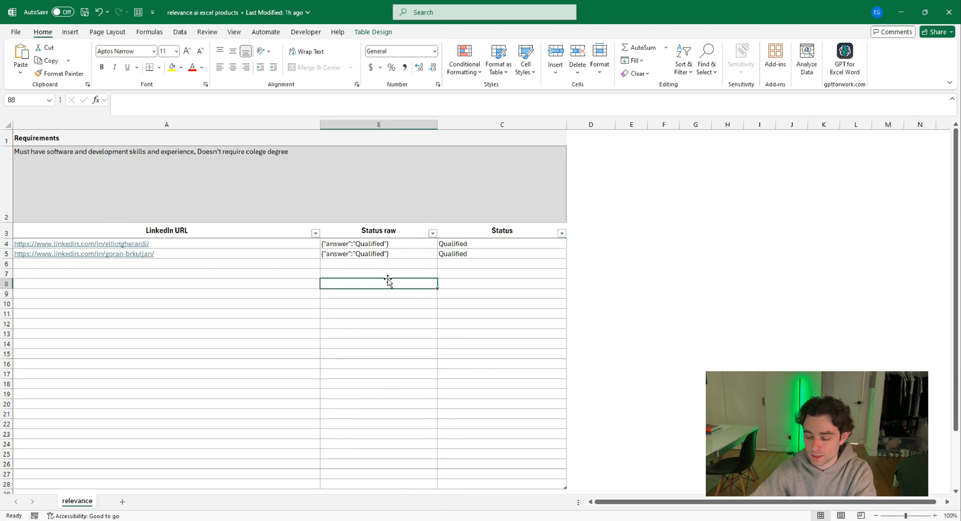